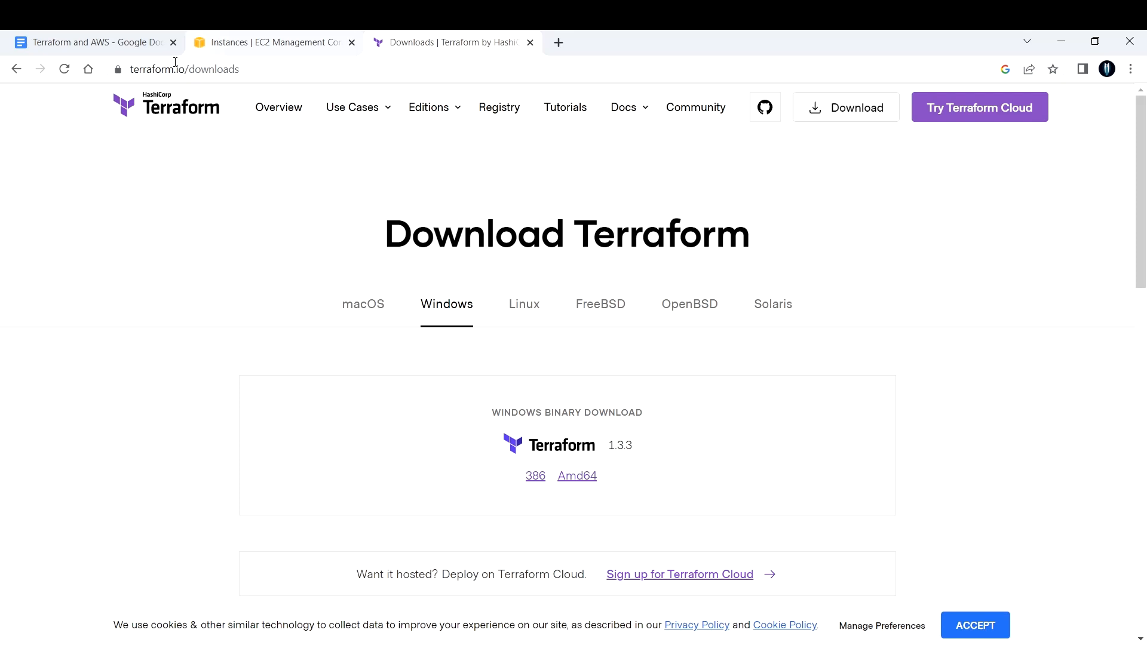
mouse_move(206, 84)
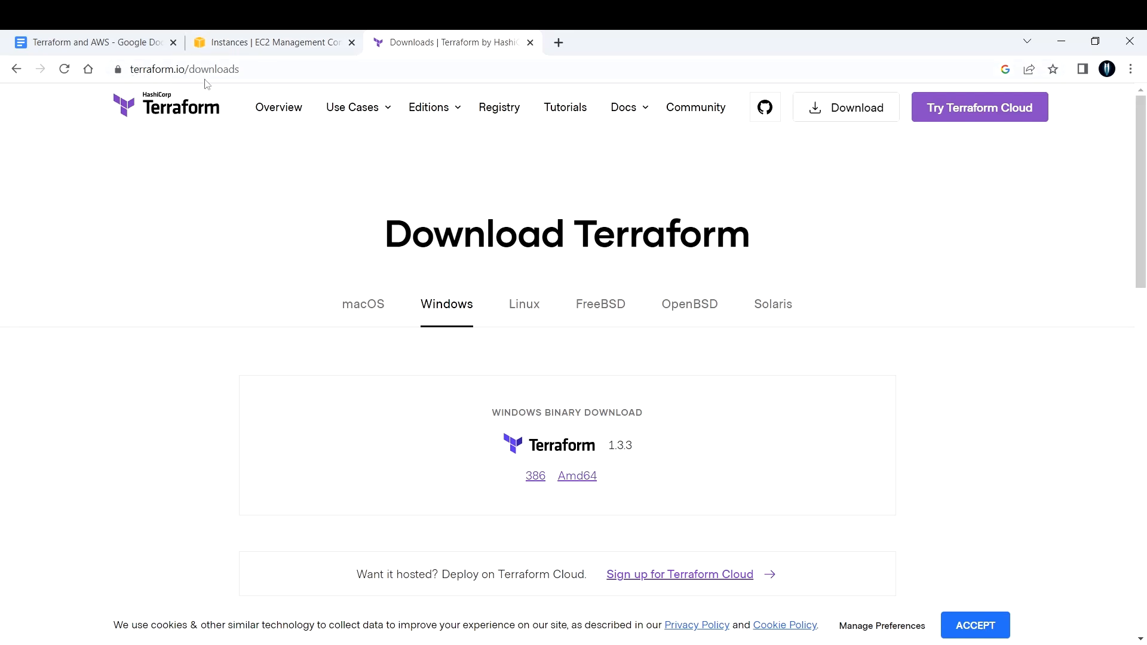
mouse_move(507, 314)
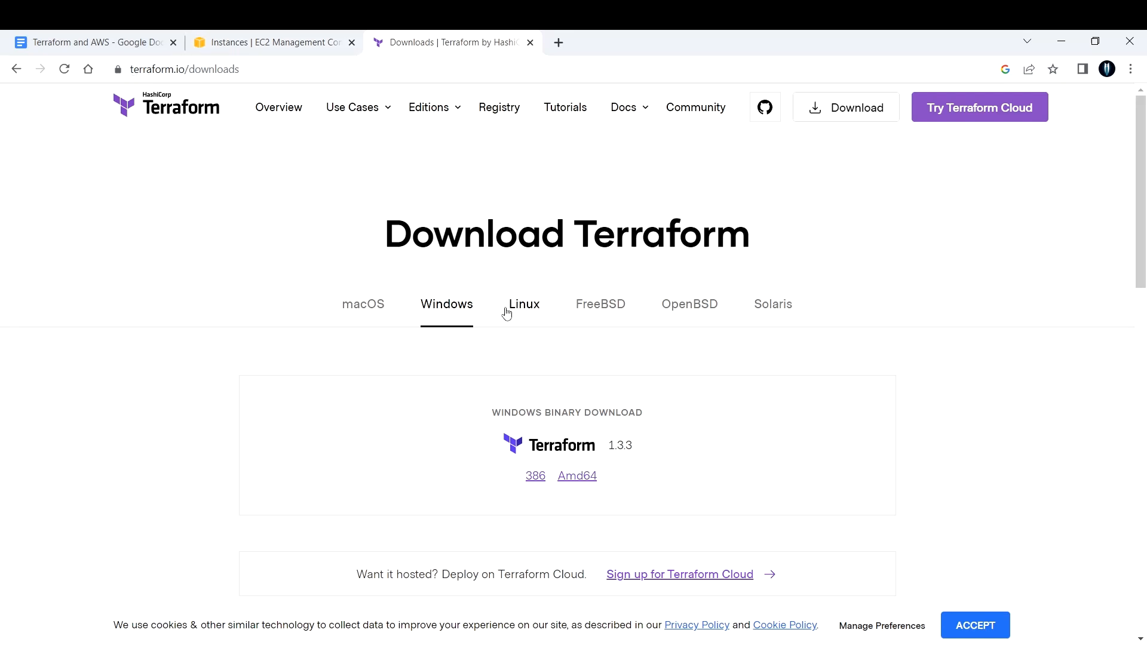
Step: Show the Linux install options and scroll to the Ubuntu/Debian package-manager commands
click(524, 304)
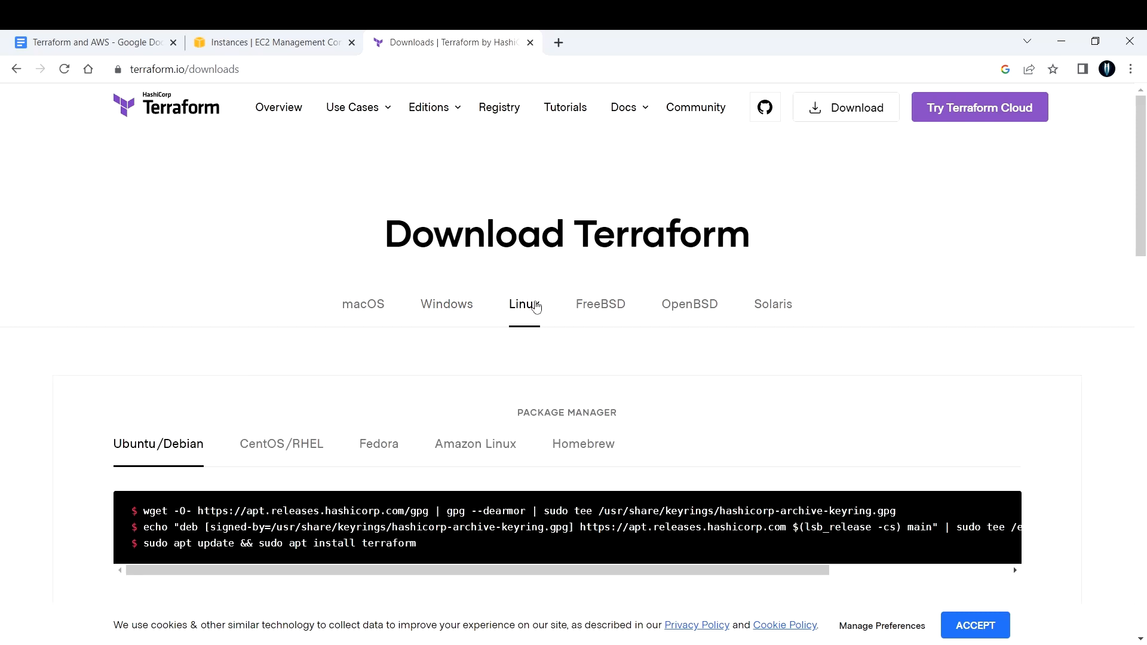
scroll(down, 3)
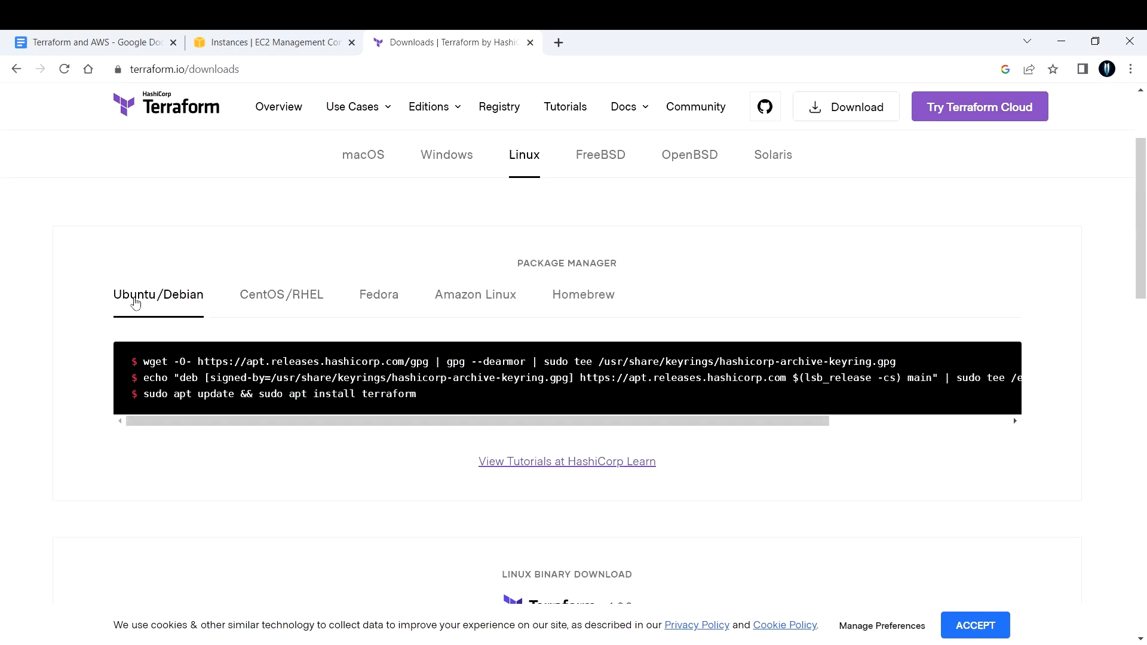
mouse_move(186, 305)
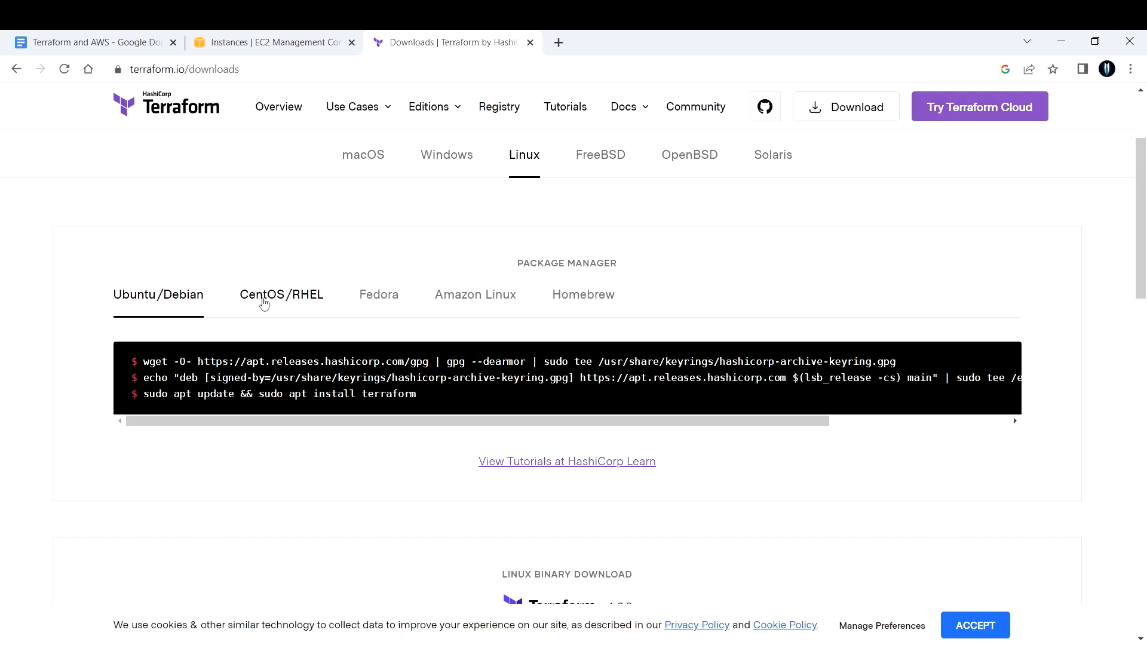
mouse_move(410, 304)
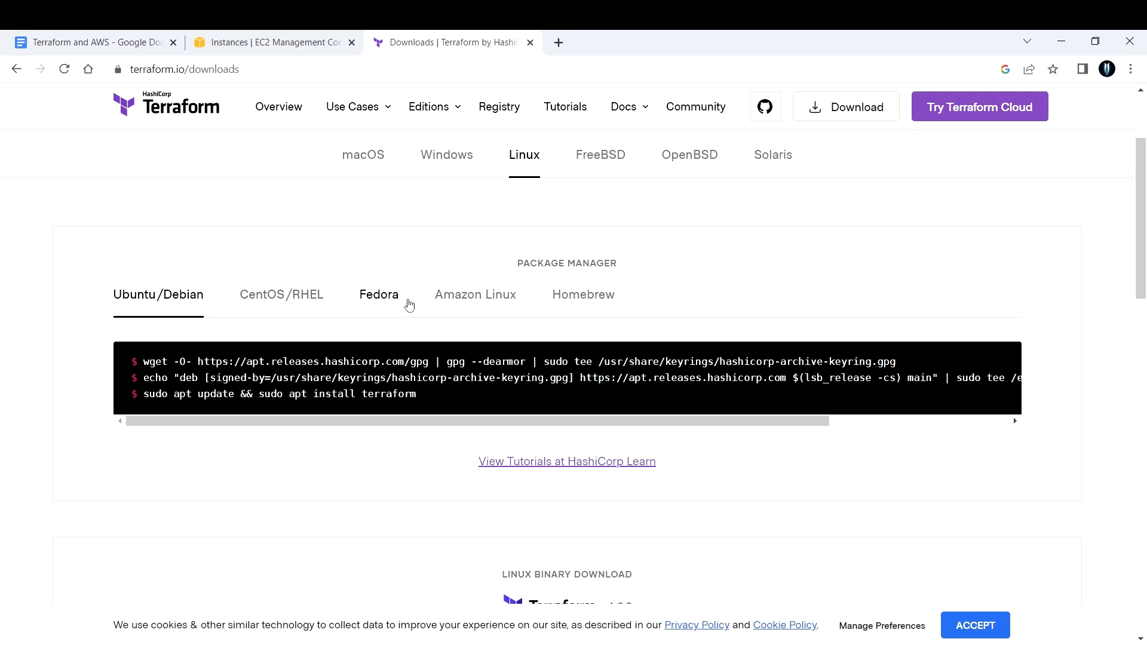
mouse_move(561, 315)
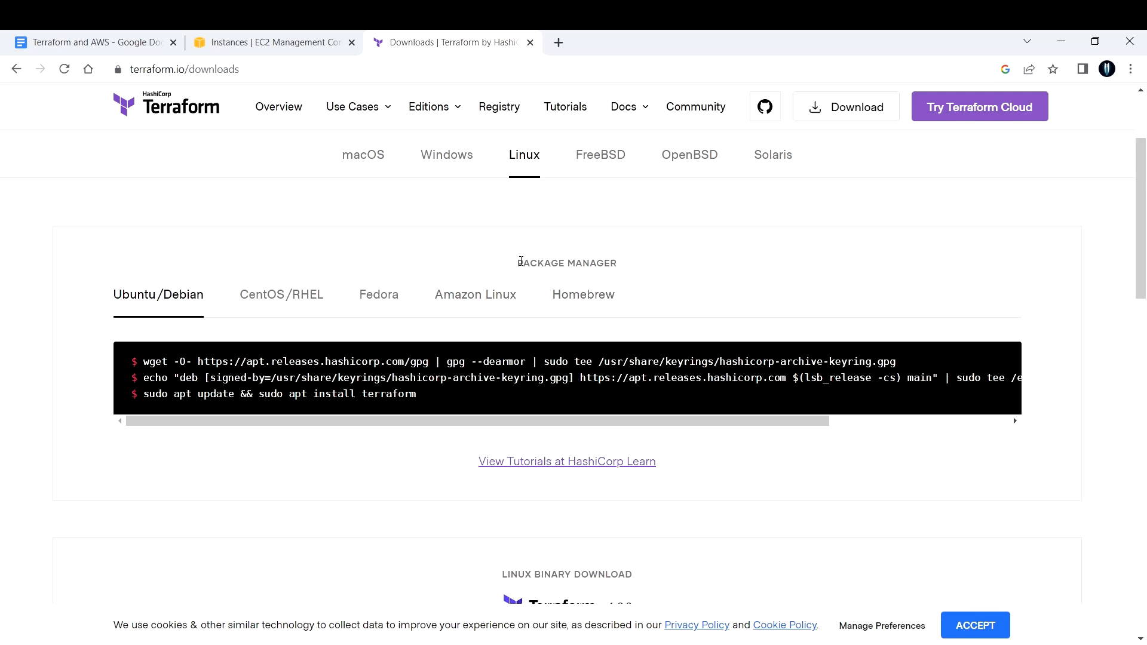
mouse_move(634, 263)
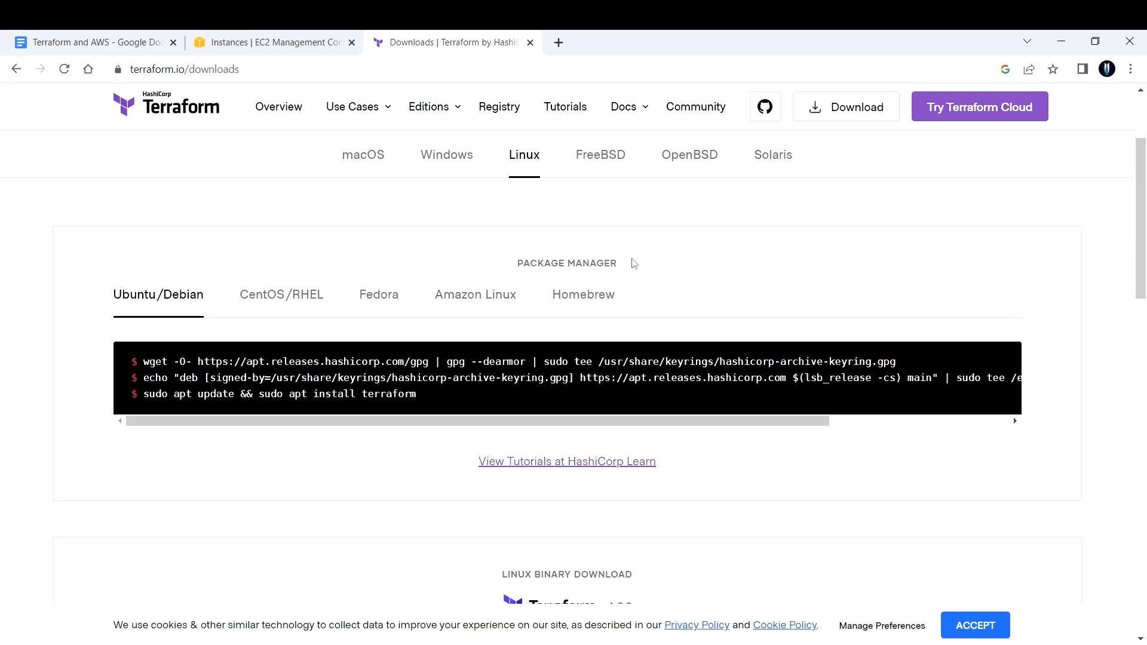
scroll(down, 3)
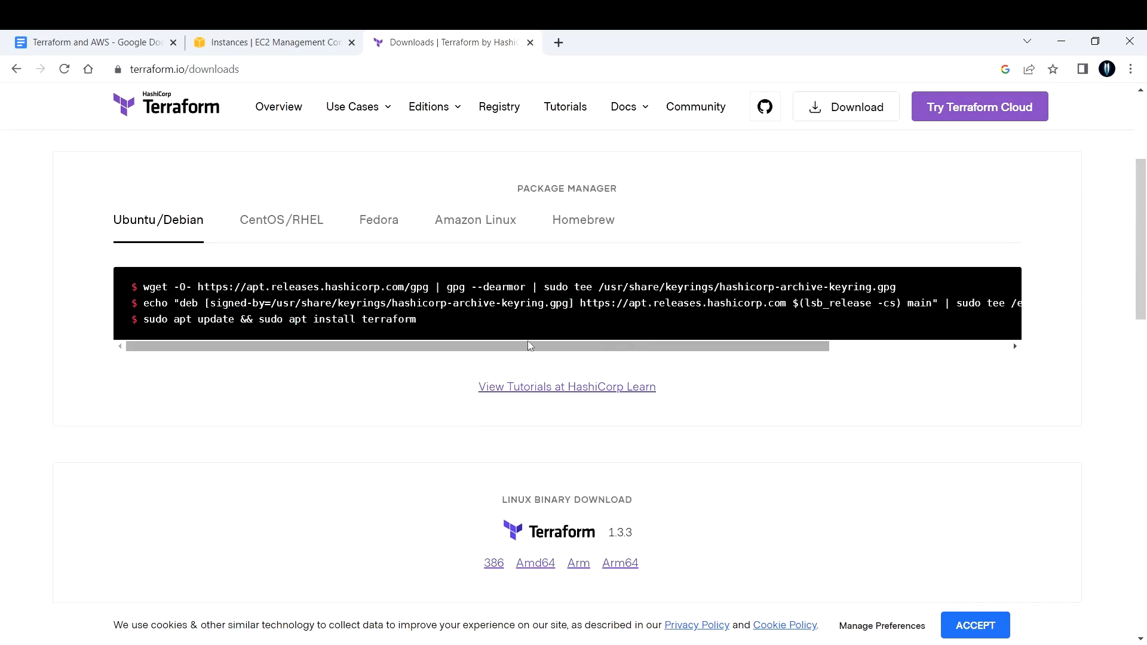
mouse_move(393, 341)
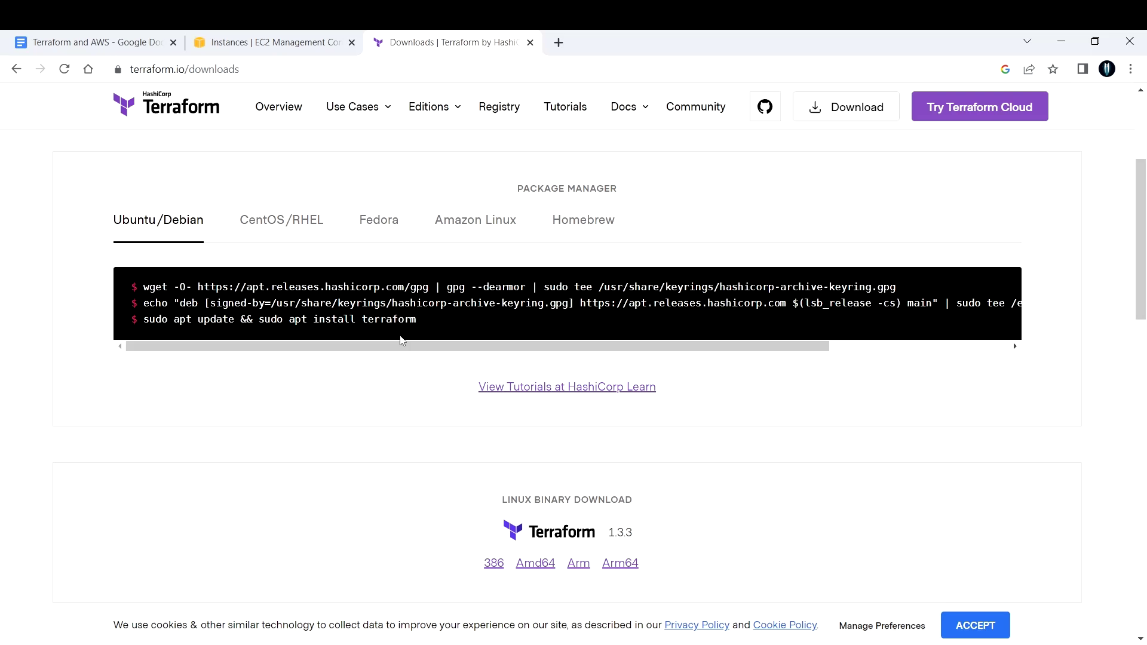
Step: Confirm the EC2 instance's Linux/UNIX platform, then return to Terraform's Linux commands
click(264, 42)
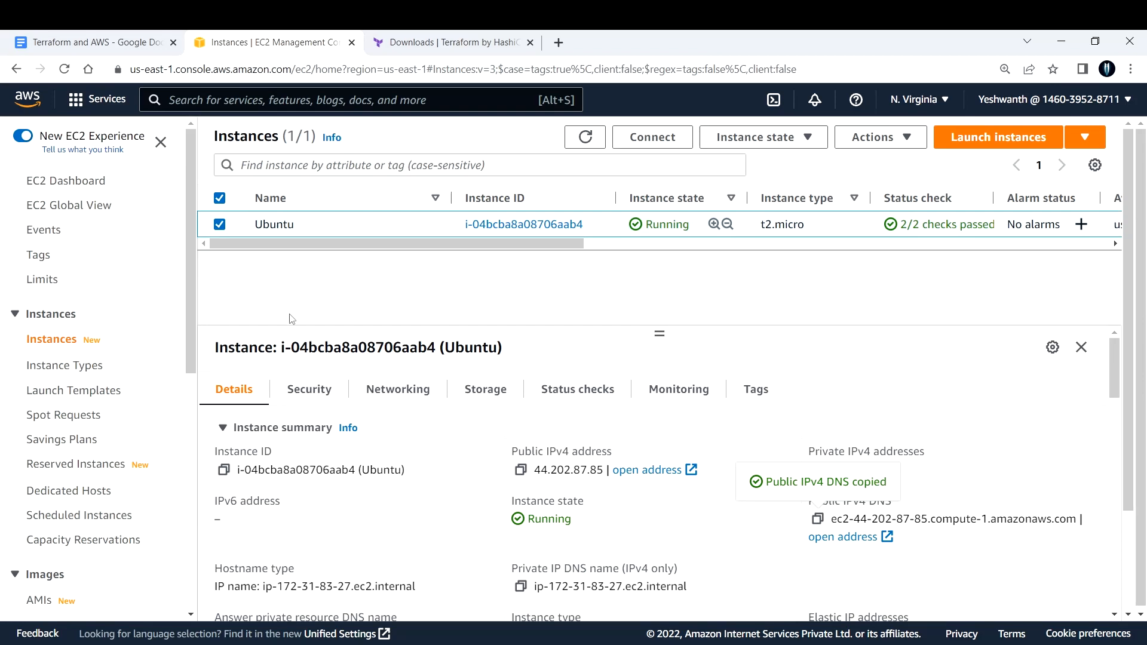
scroll(down, 3)
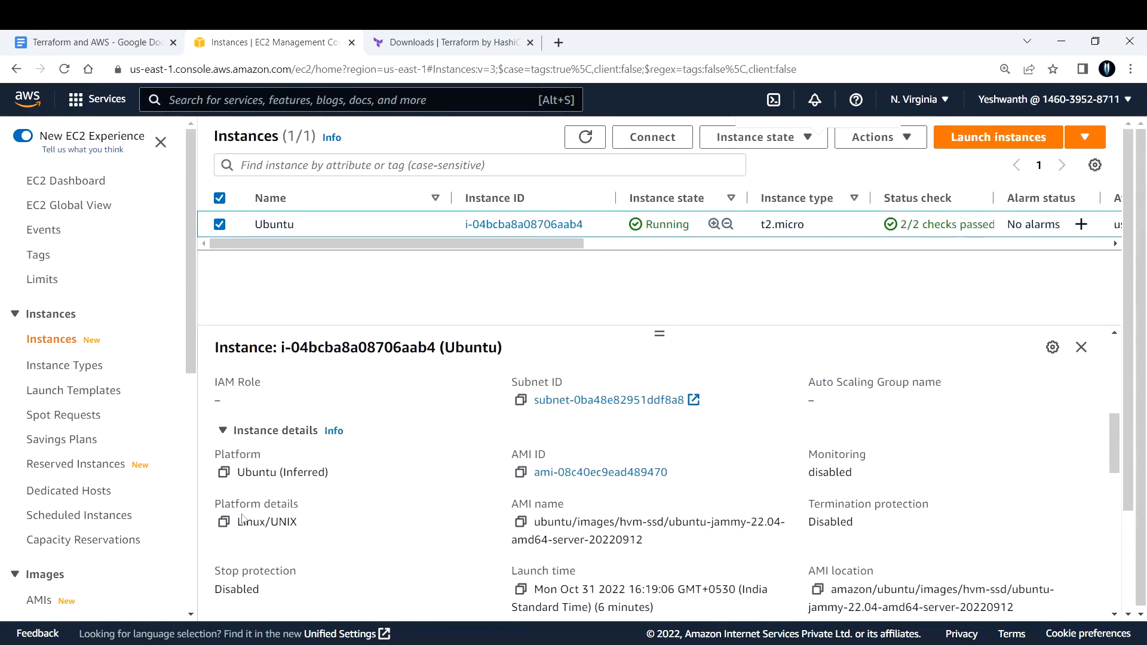
double_click(281, 472)
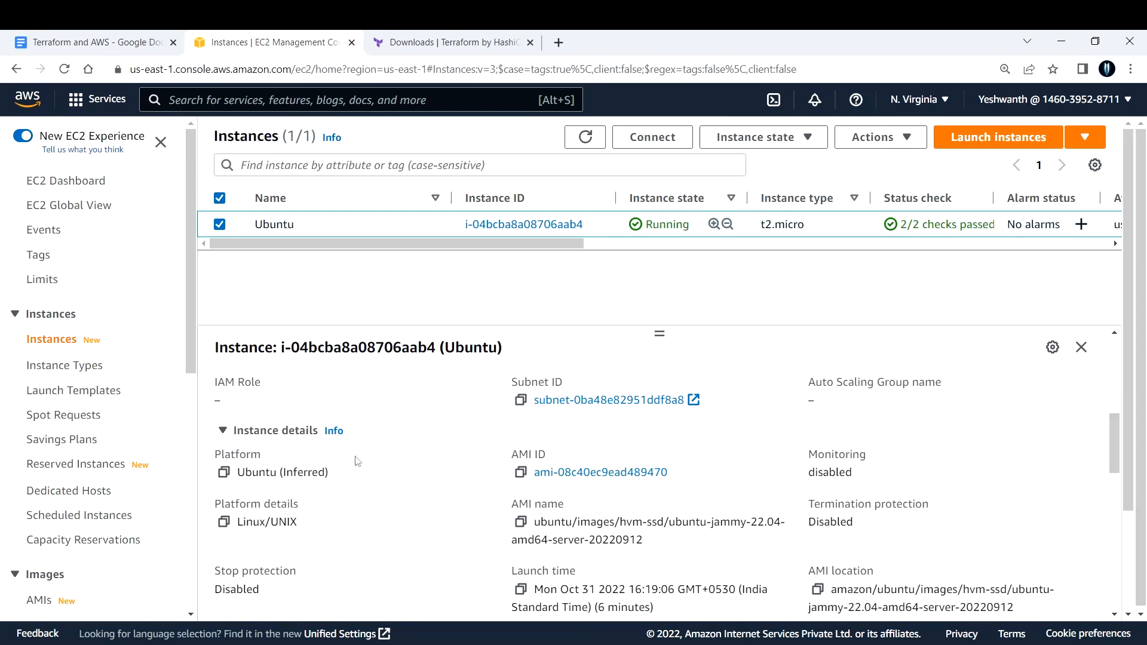
click(448, 42)
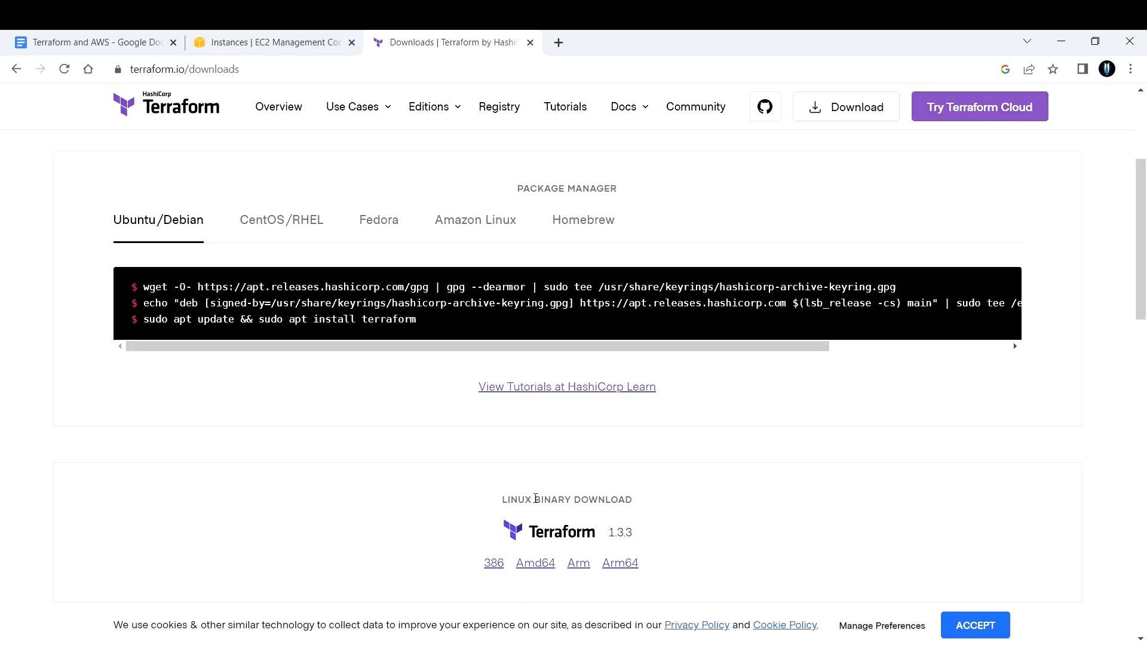
mouse_move(657, 504)
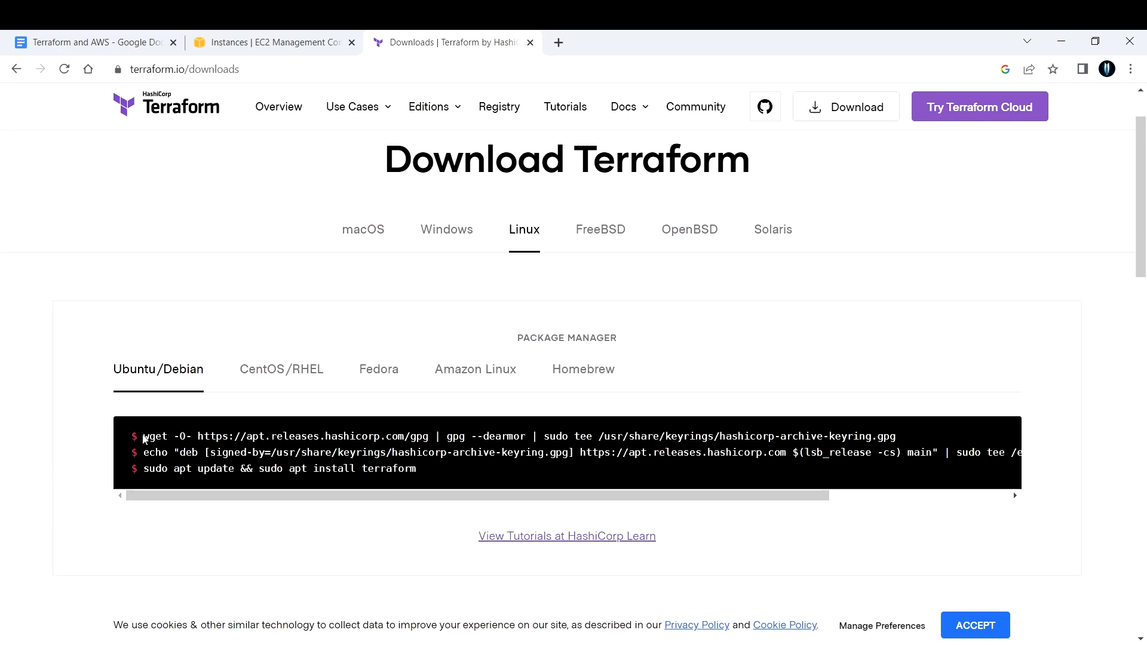
drag(144, 436, 729, 436)
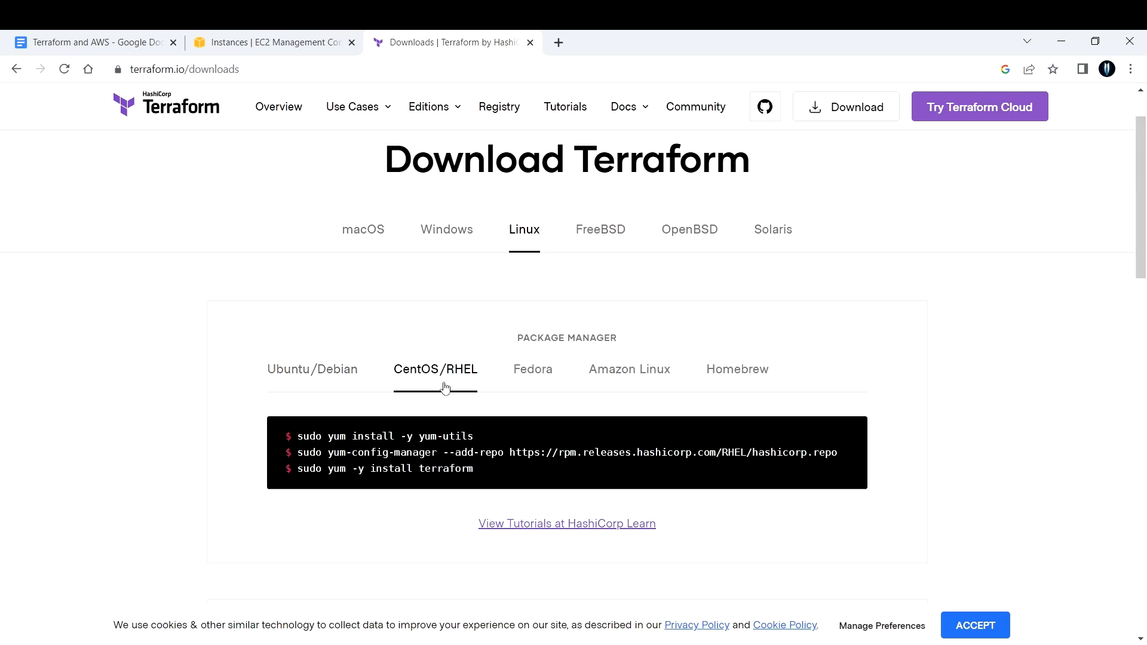
drag(298, 436, 473, 469)
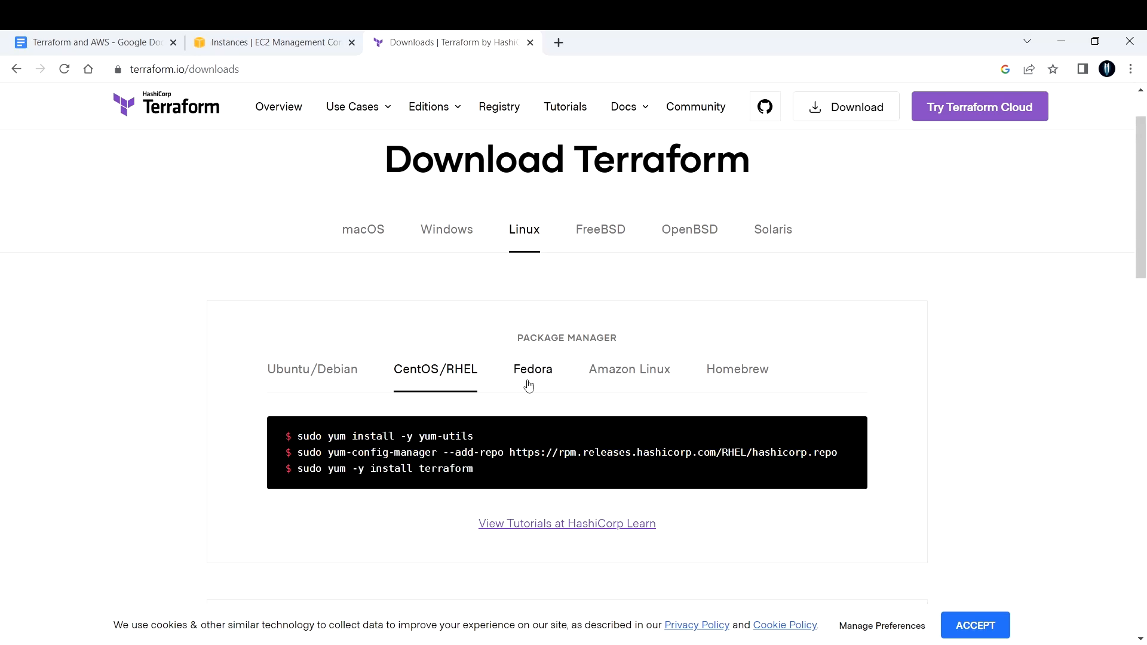
click(629, 369)
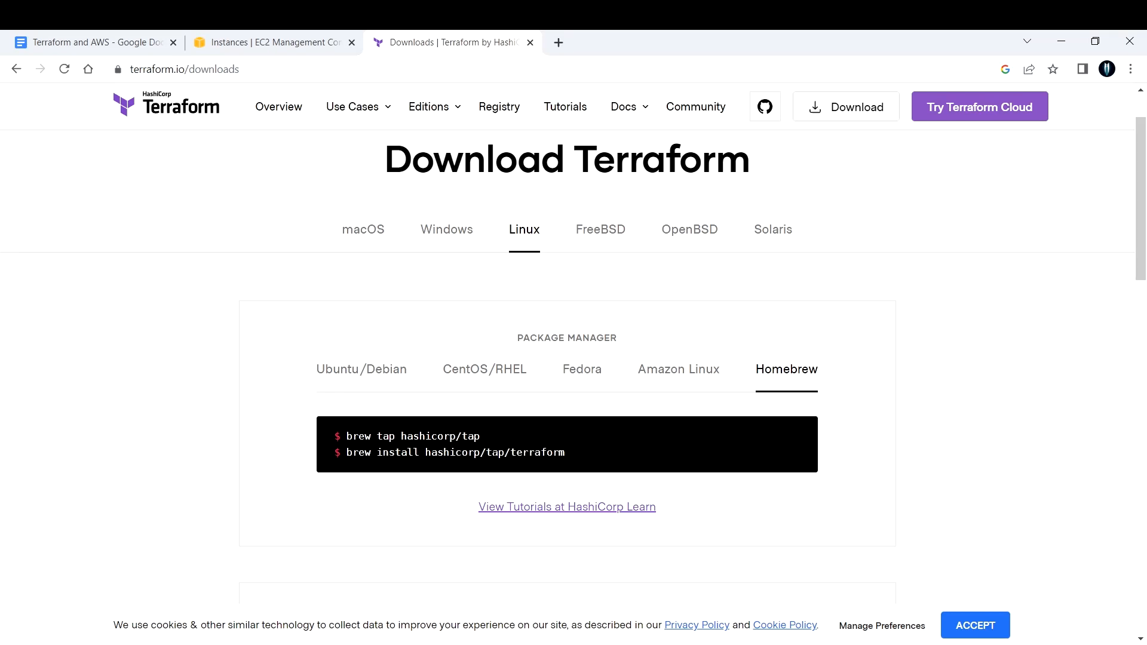
click(361, 369)
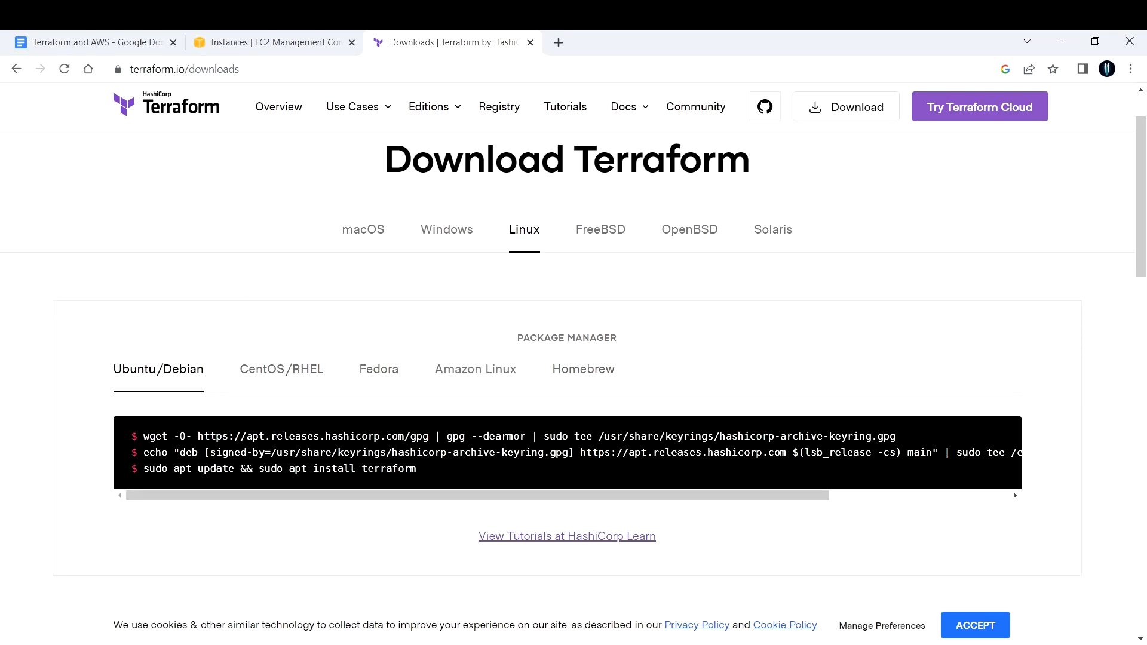
drag(272, 436, 895, 436)
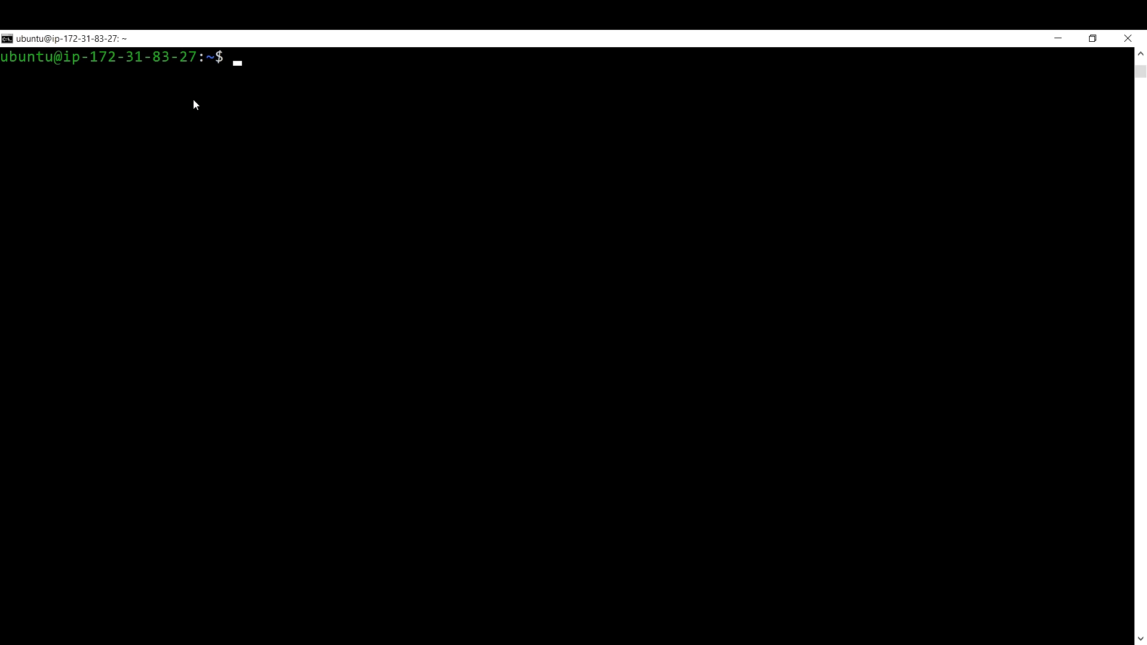
mouse_move(4, 64)
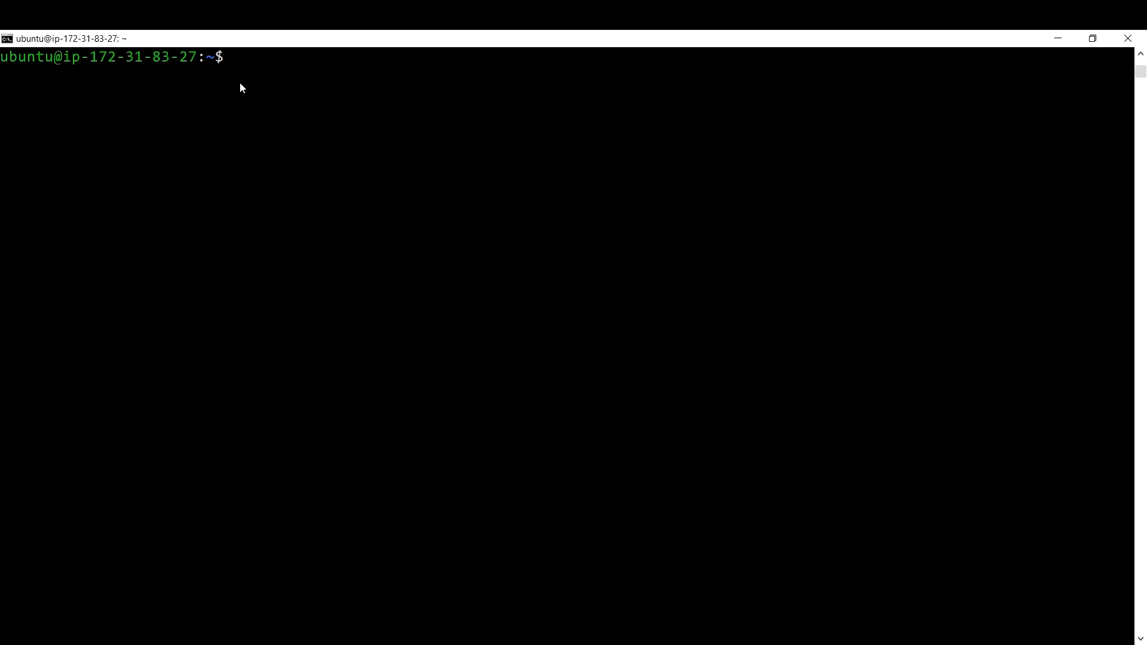
mouse_move(253, 162)
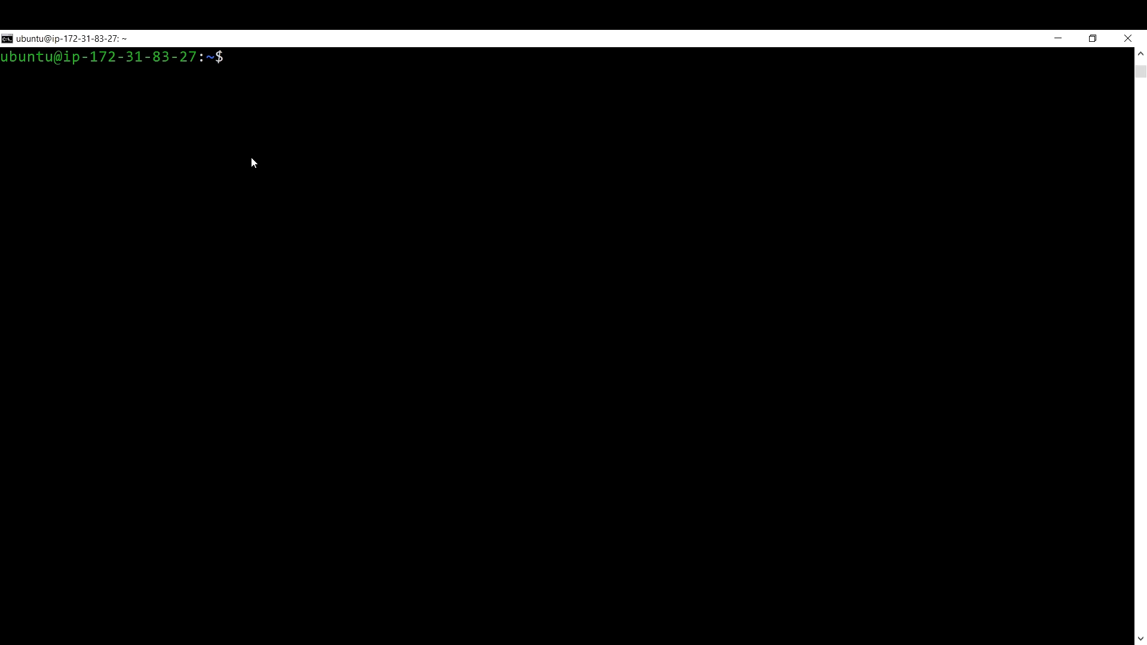
Step: Confirm terraform --version fails, then run sudo apt-get update
text(terraform --version)
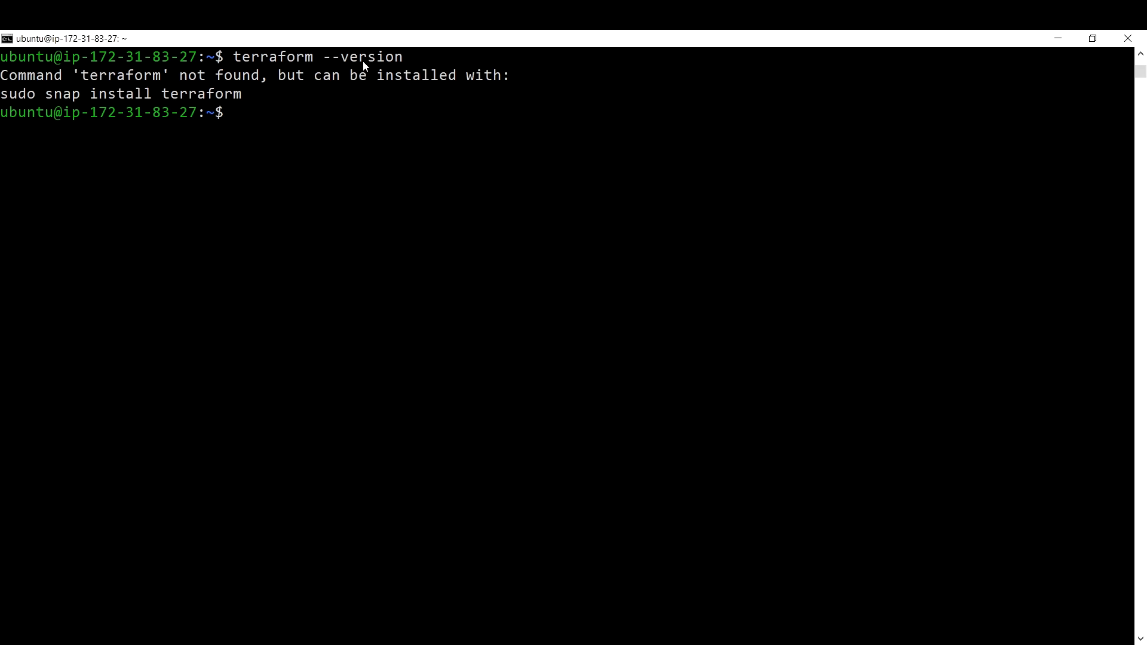
double_click(125, 75)
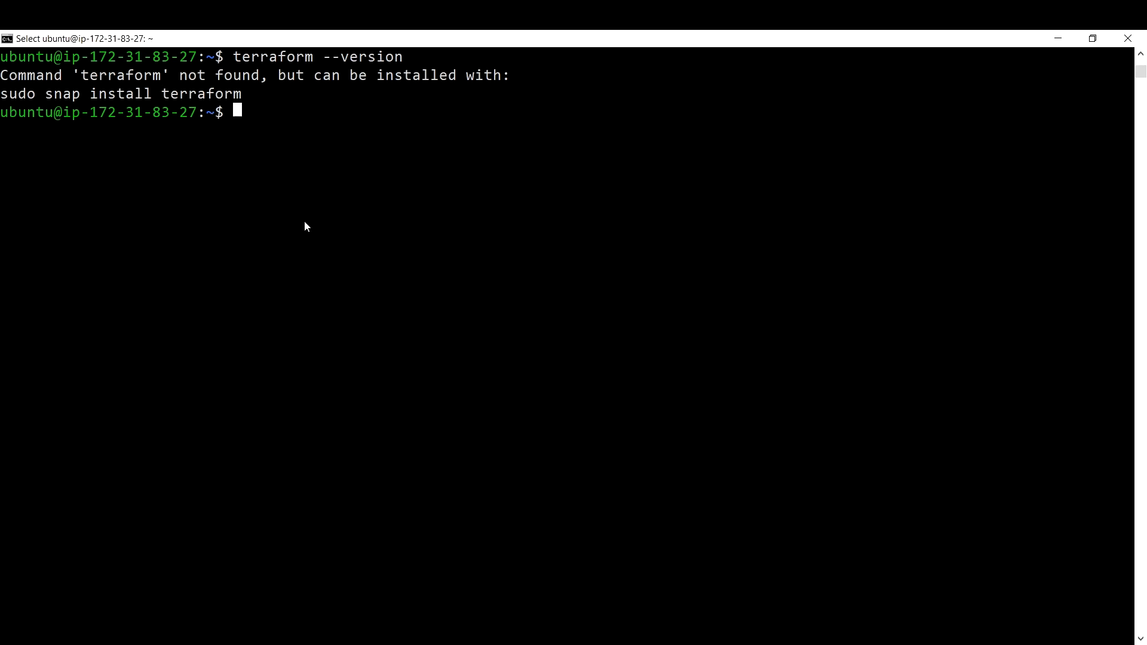
text(sudo)
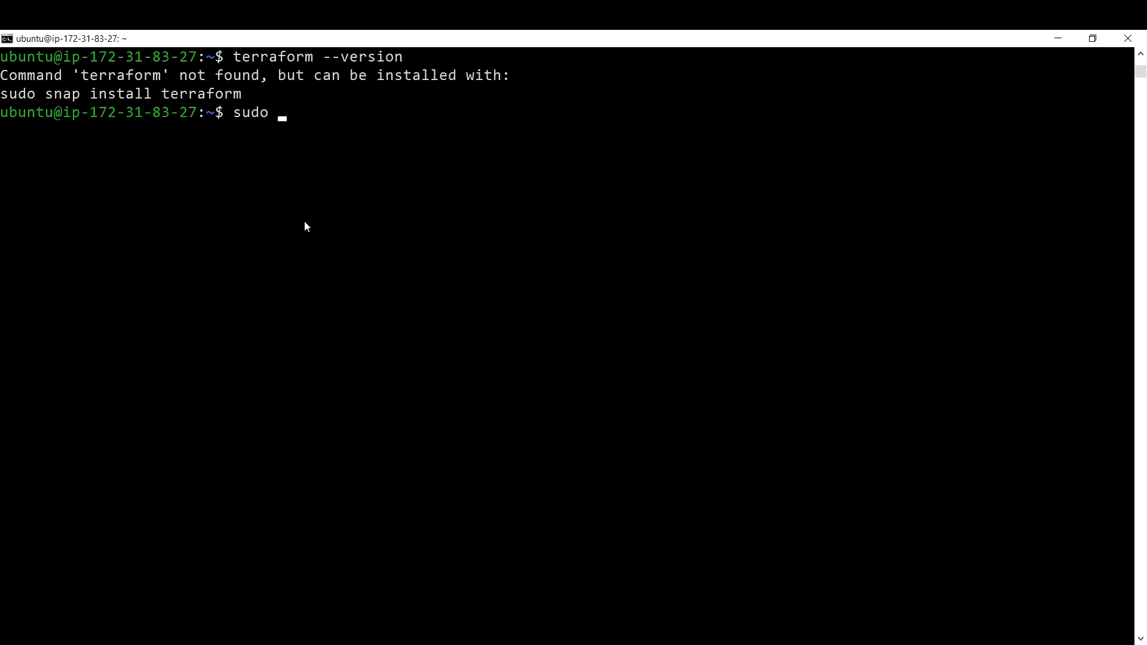
text(apt)
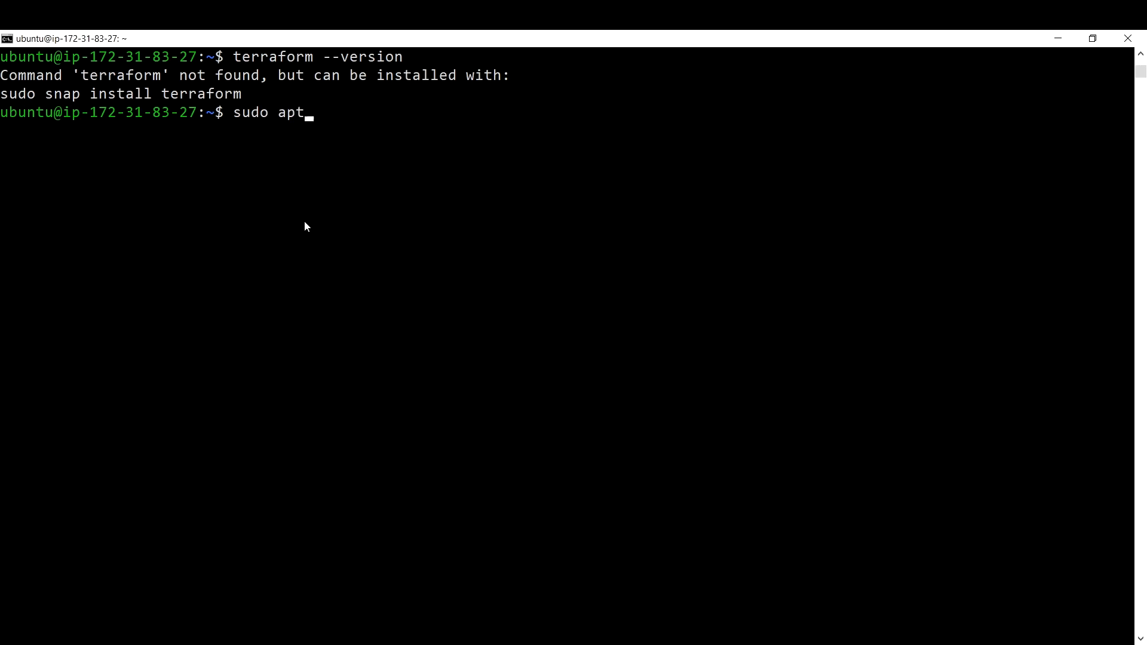
text(-get update)
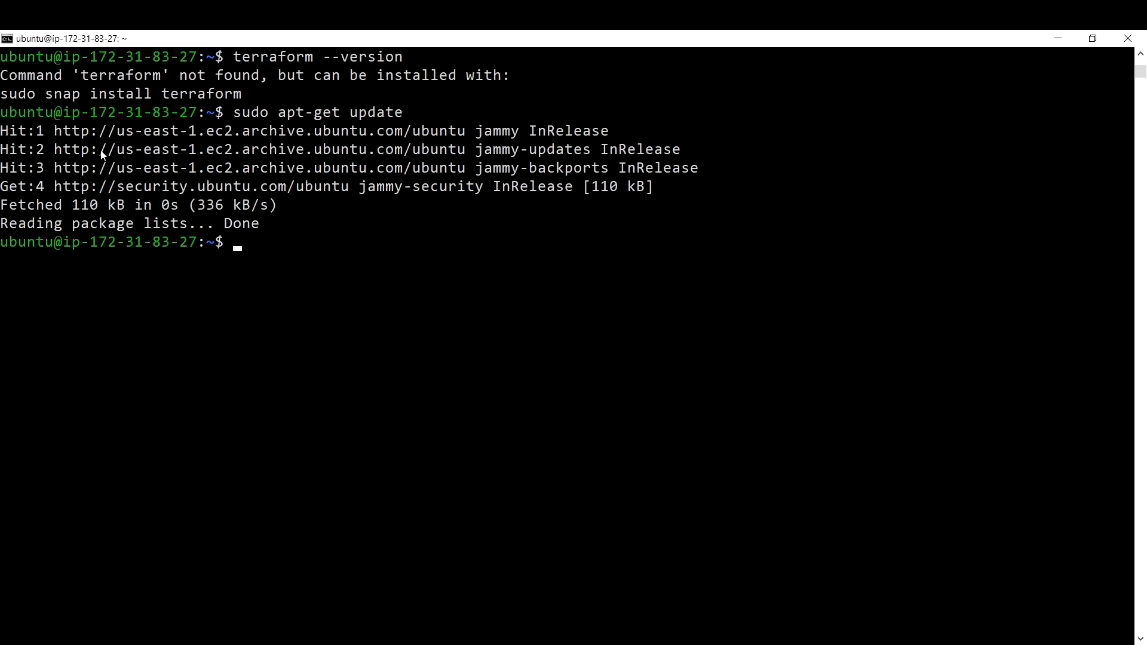
mouse_move(313, 250)
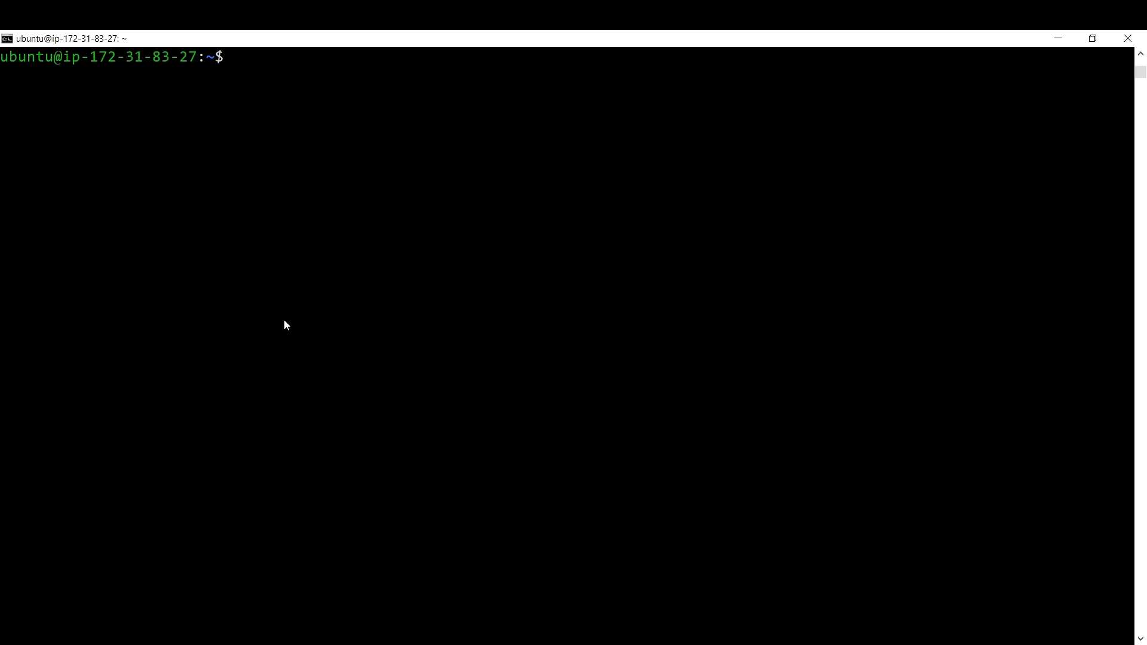
Step: Run wget on the HashiCorp GPG key, dearmored into a keyring under /usr/share/keyrings
text(wget -O- https://apt.releases.hashicorp.com/gpg | gpg --dearmor | sudo tee /usr/share/keyrings/hashicorp-archive-keyring.gpg)
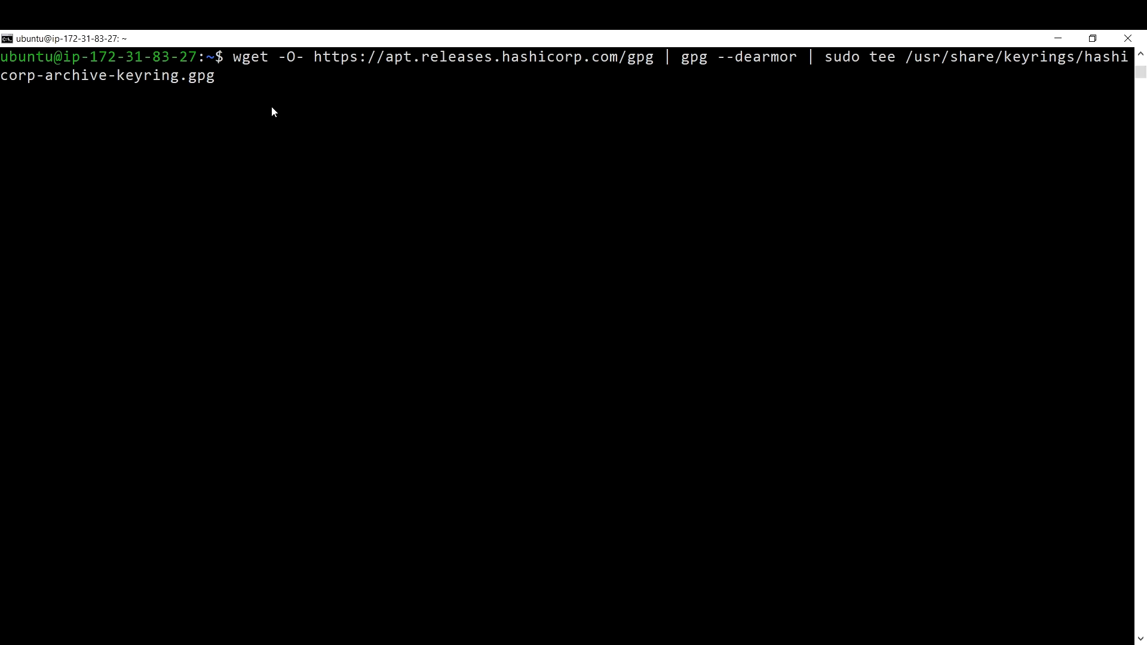
mouse_move(249, 111)
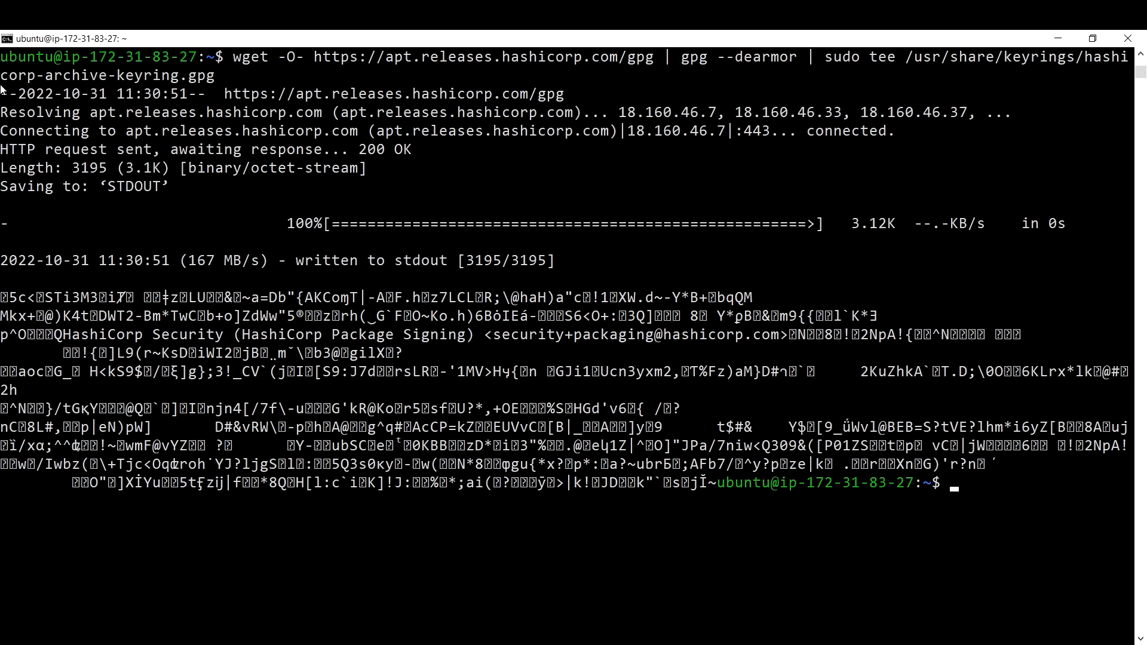
mouse_move(198, 65)
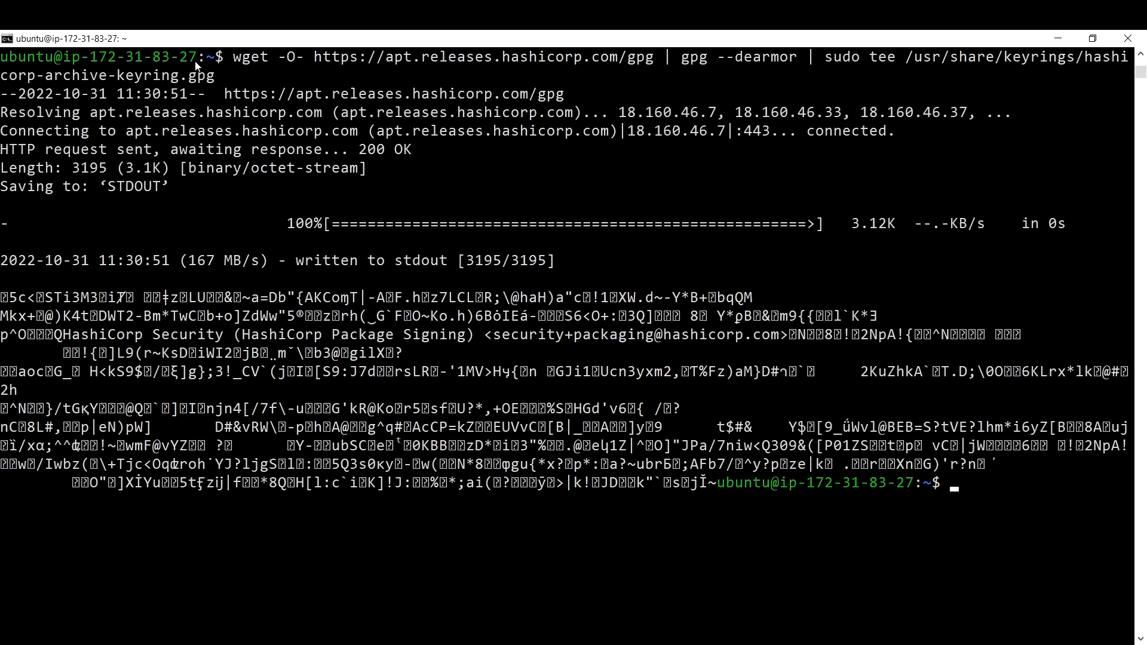
mouse_move(810, 88)
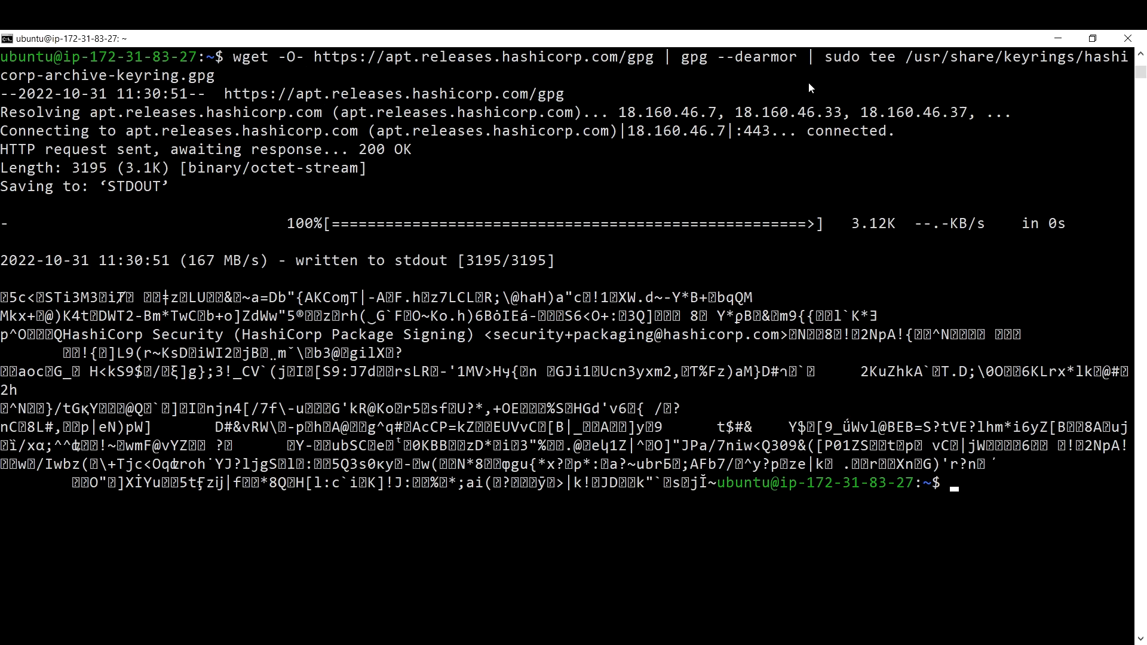
mouse_move(703, 194)
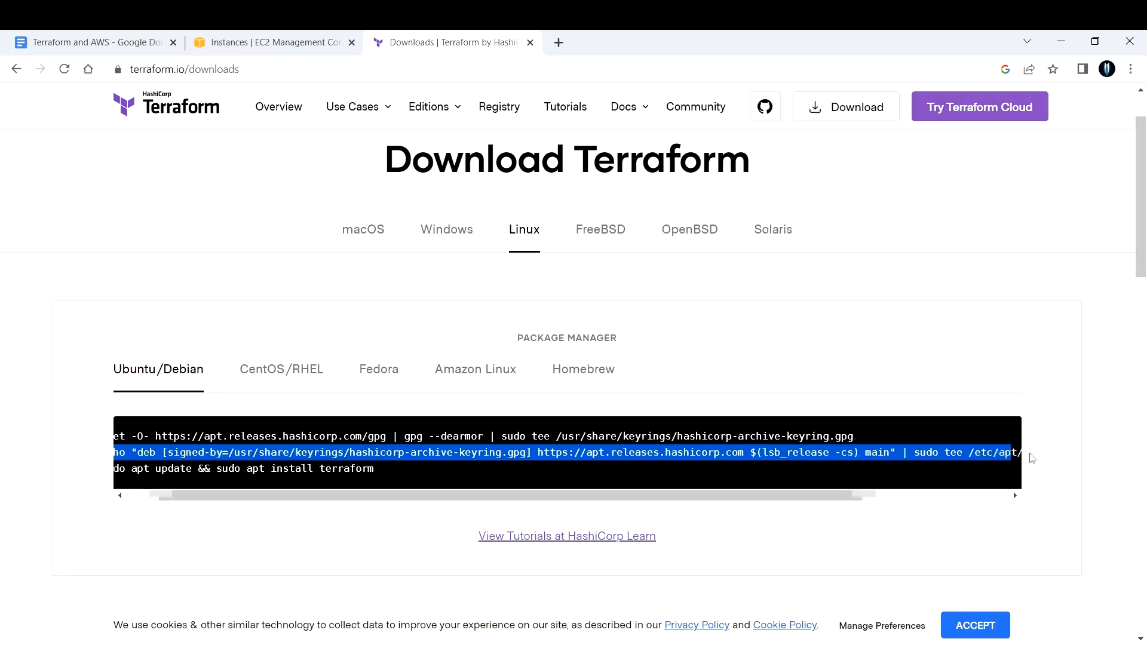
Step: Add the HashiCorp repo to hashicorp.list, then run sudo apt update && sudo apt install terraform
scroll(right, 3)
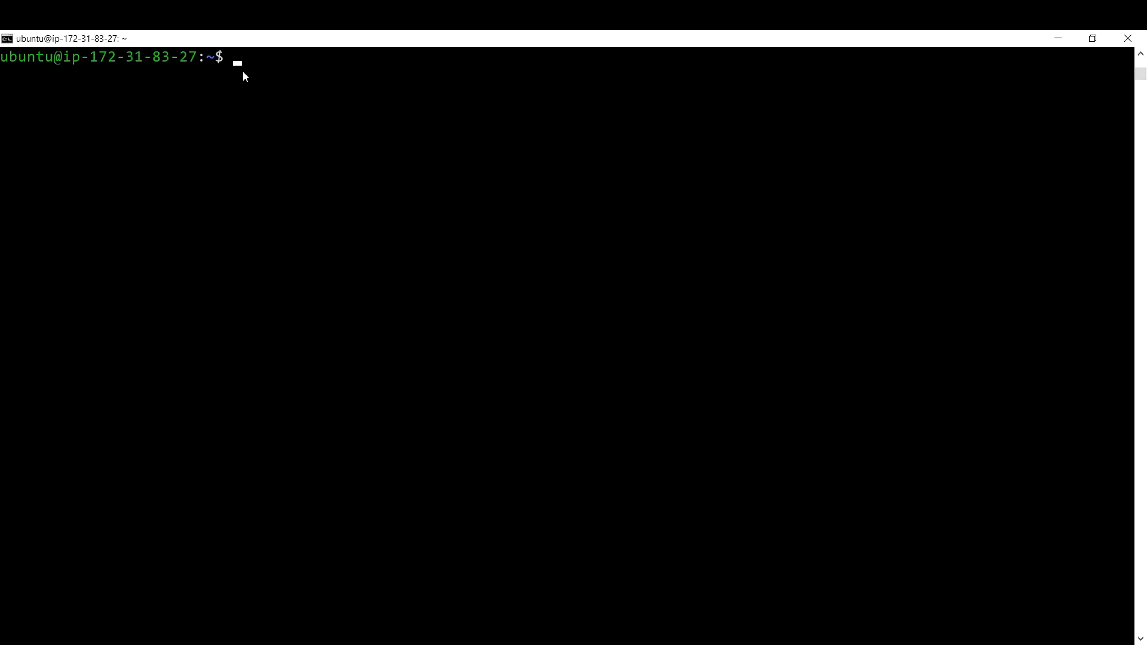
text(echo "deb [signed-by=/usr/share/keyrings/hashicorp-archive-keyring.gpg] https://apt.releases.hashicorp.com $(lsb_release -cs) main" | sudo tee /etc/apt/sources.list.d/hashicorp.list)
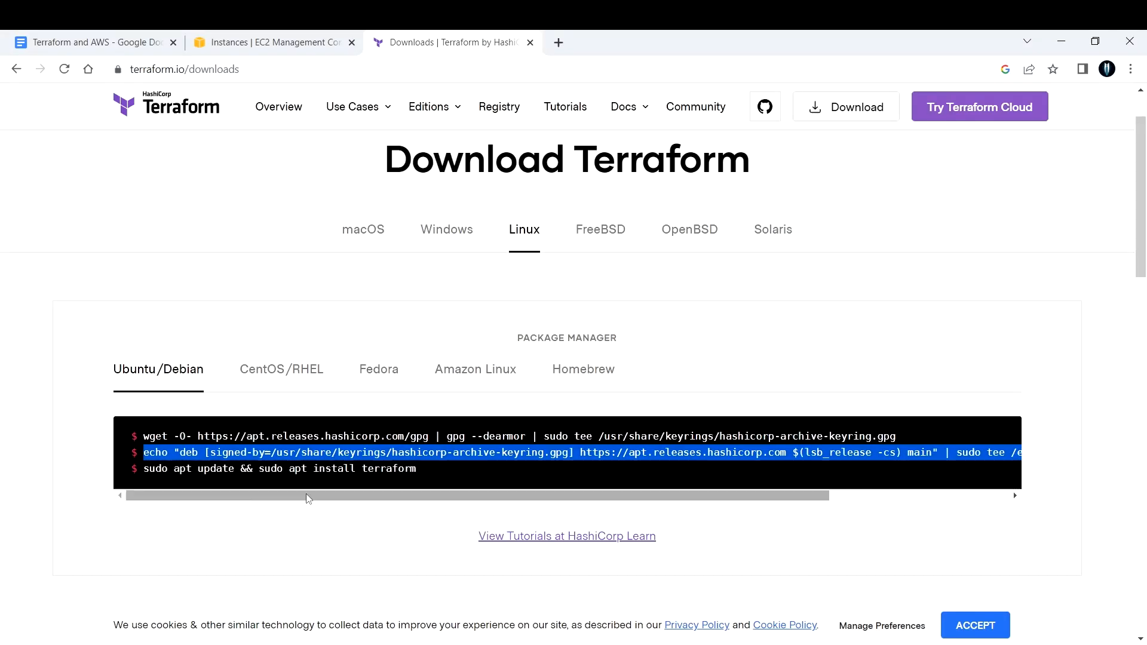
triple_click(280, 468)
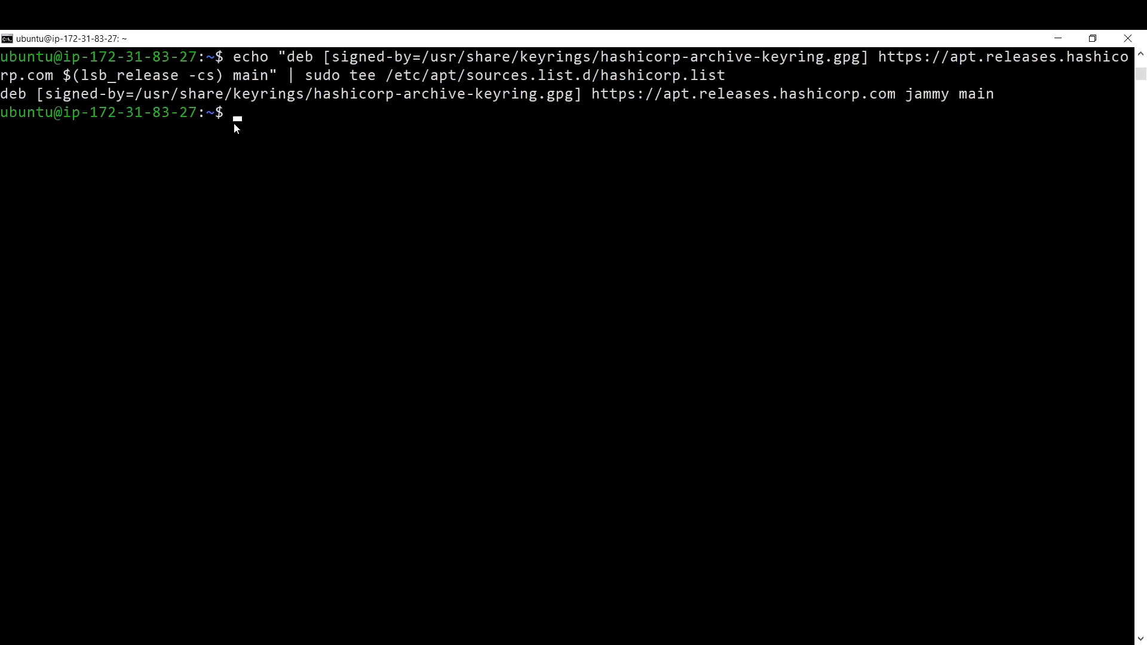
text(sudo apt update && sudo apt install terraform)
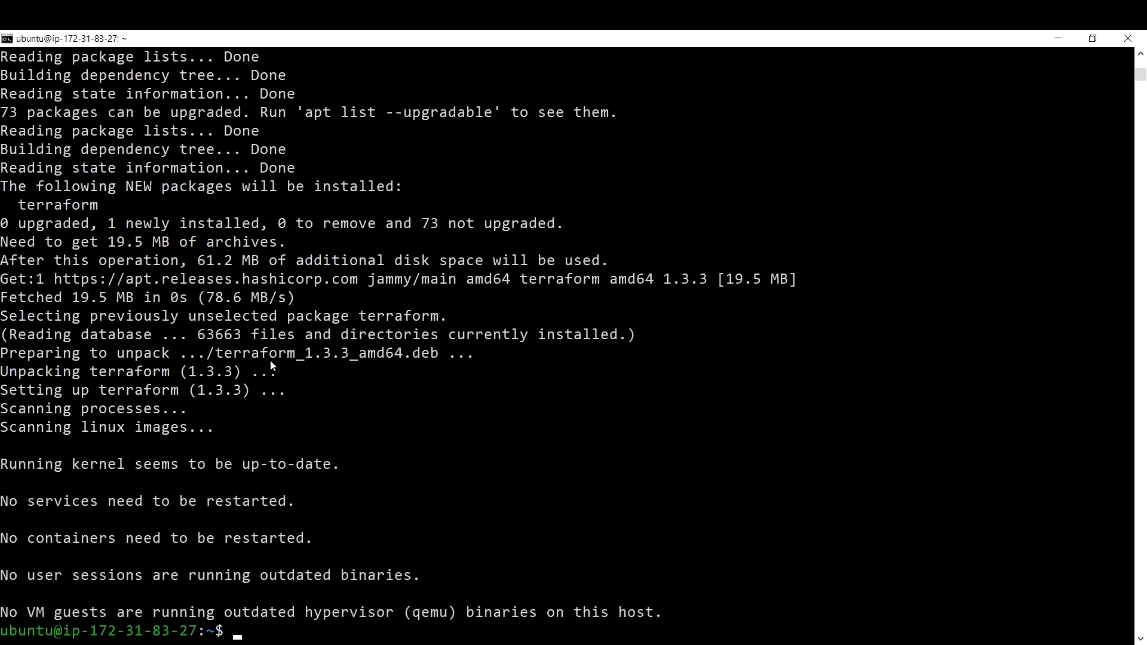
mouse_move(268, 477)
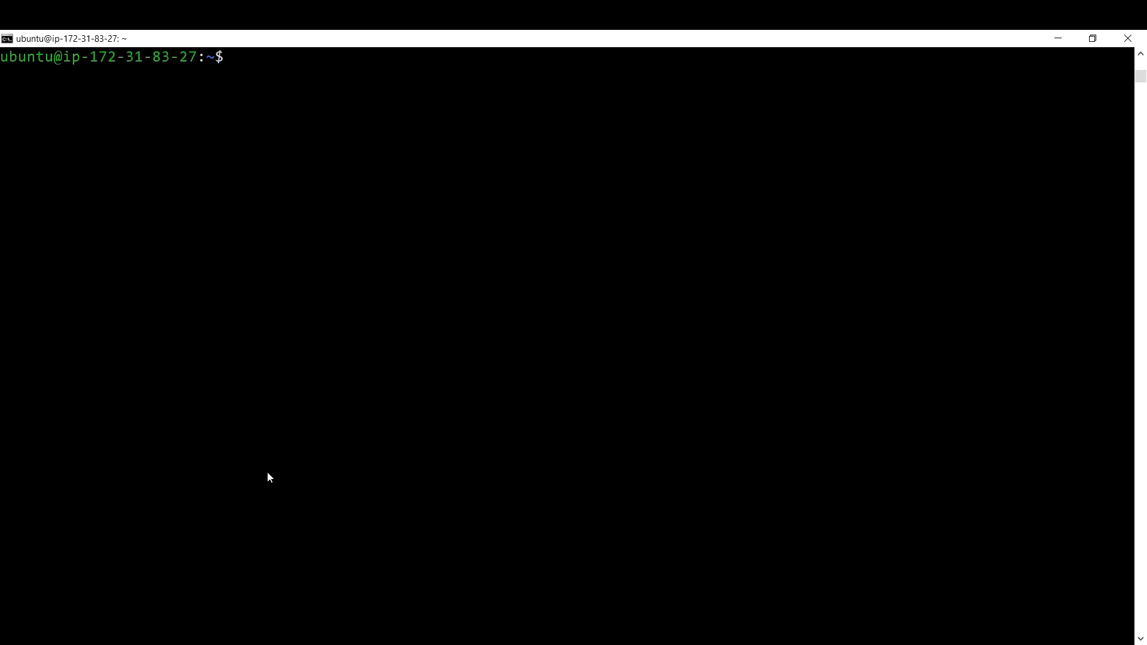
Step: Run terraform --version and highlight the reported v1.3.3 linux_amd64 version
text(terra)
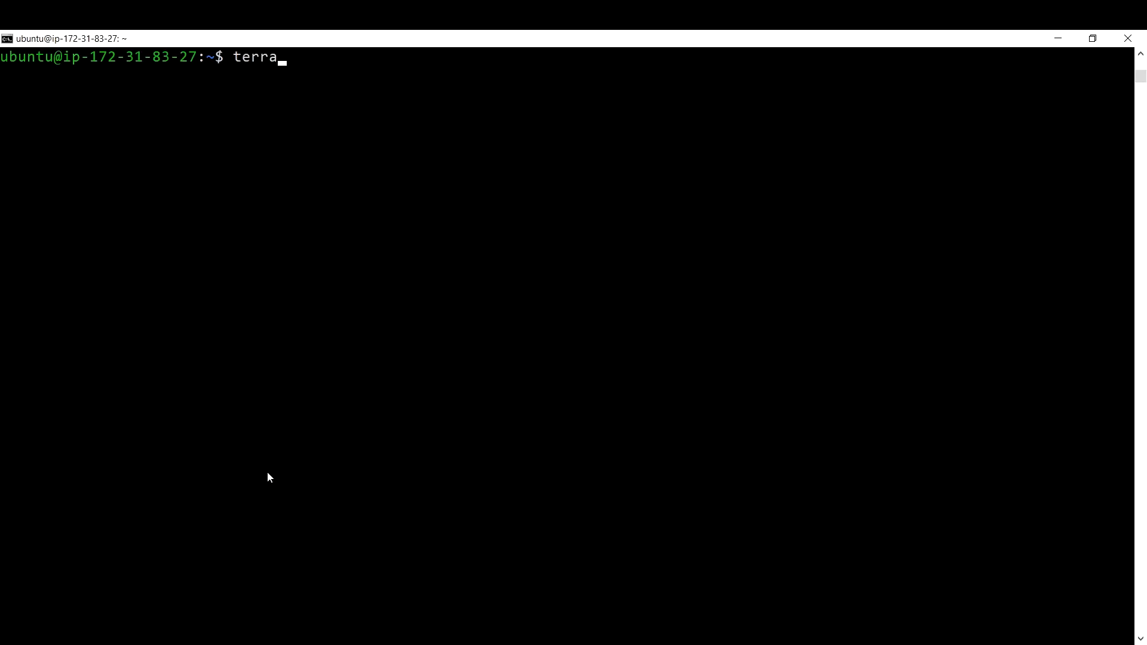
text(form)
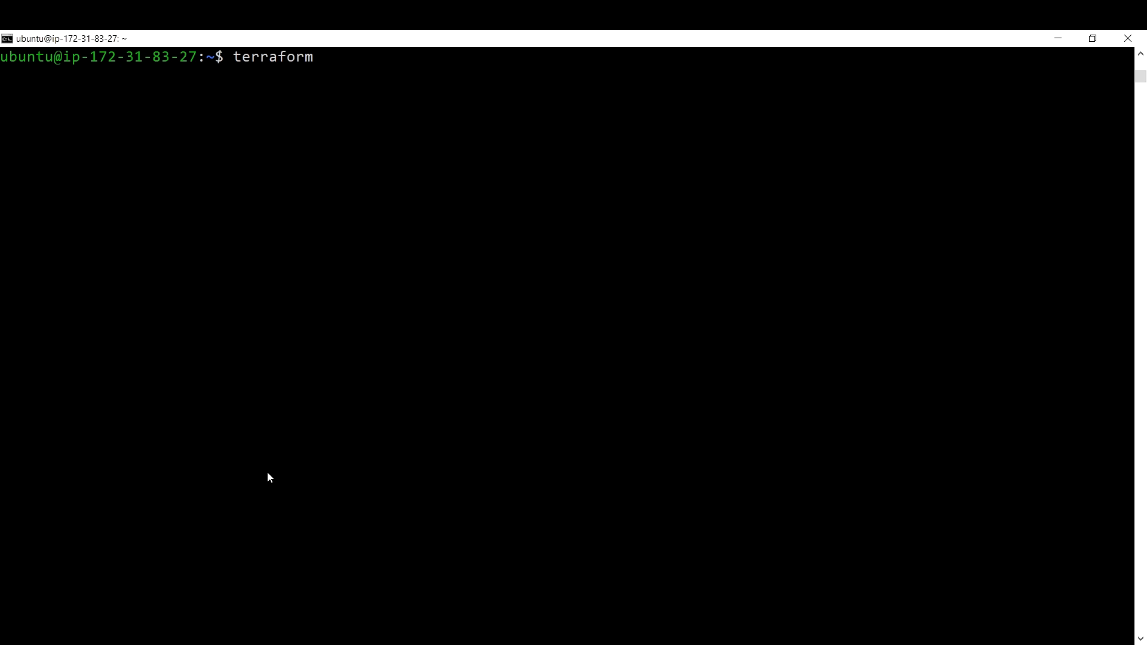
text(--version)
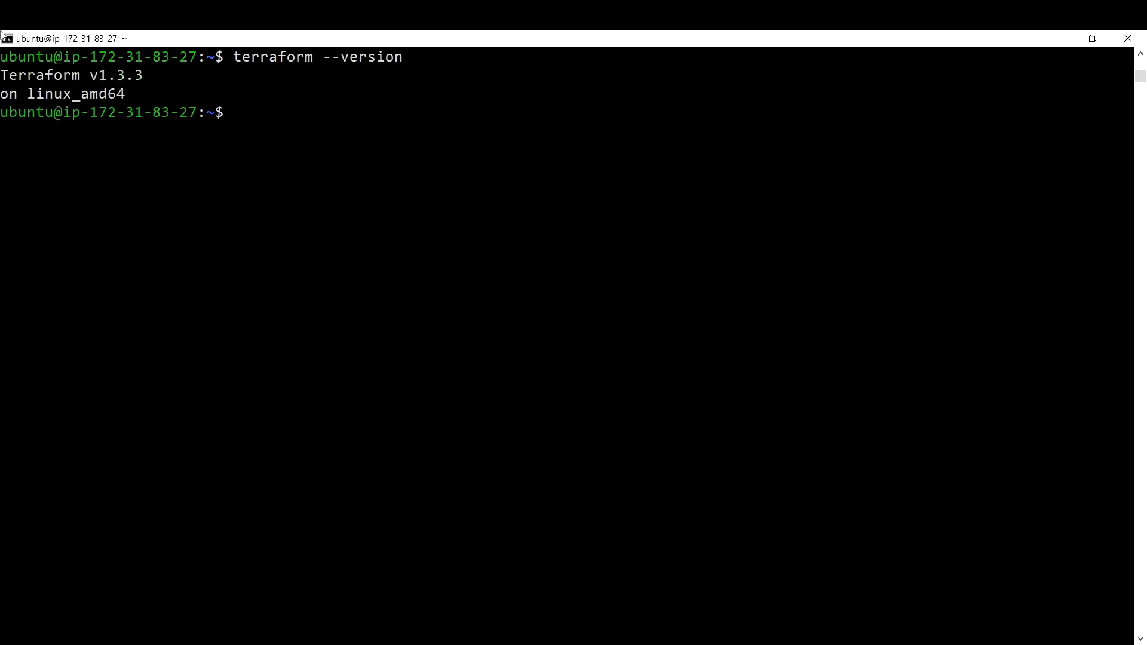
drag(0, 75, 143, 74)
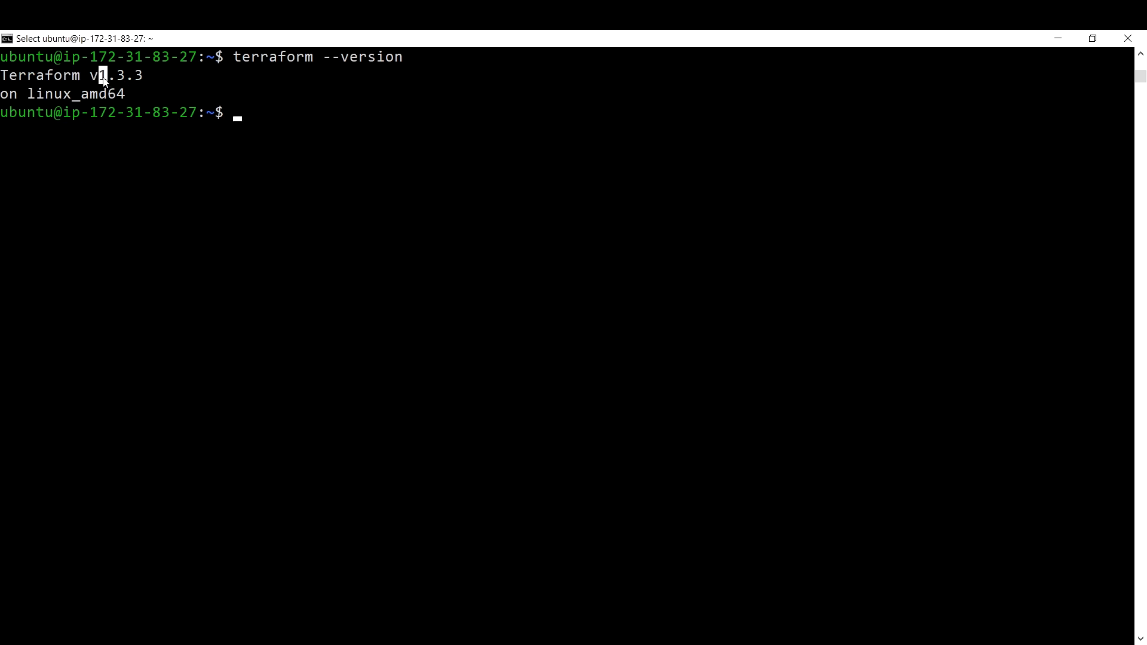
mouse_move(119, 80)
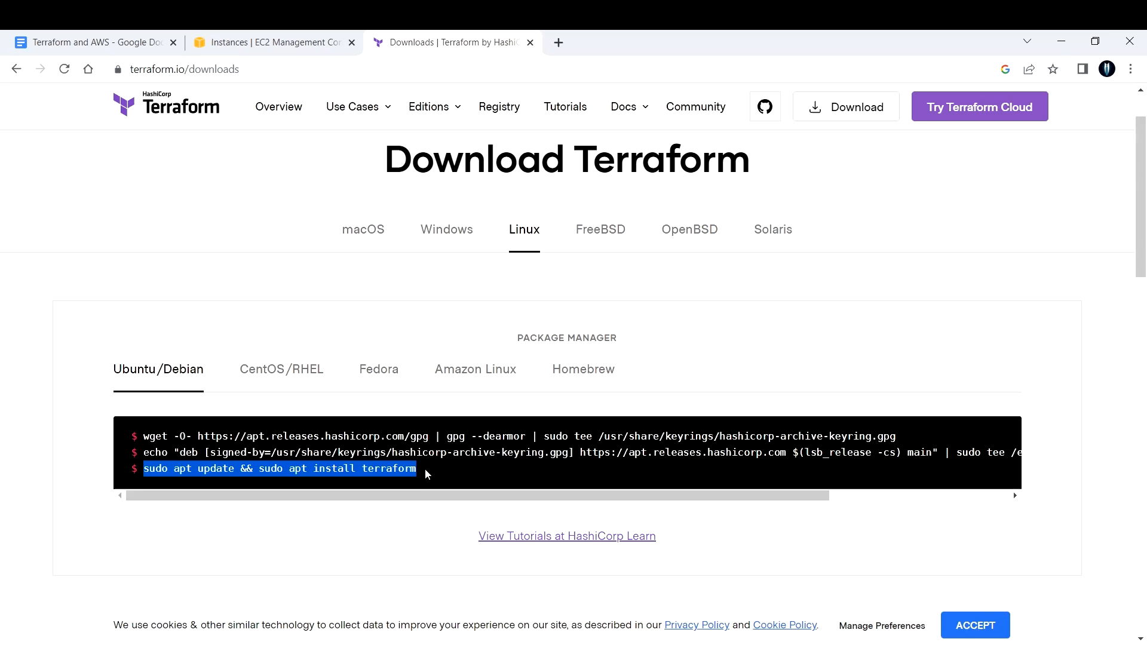
Step: Show the macOS install instructions with their Homebrew commands
click(363, 229)
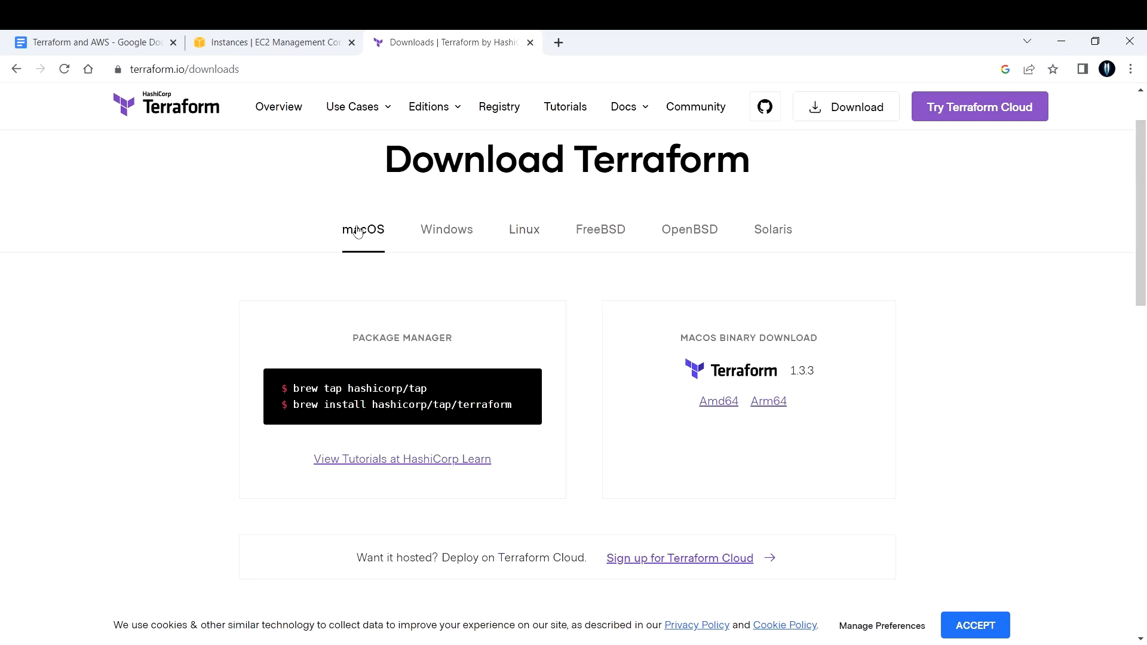
mouse_move(485, 419)
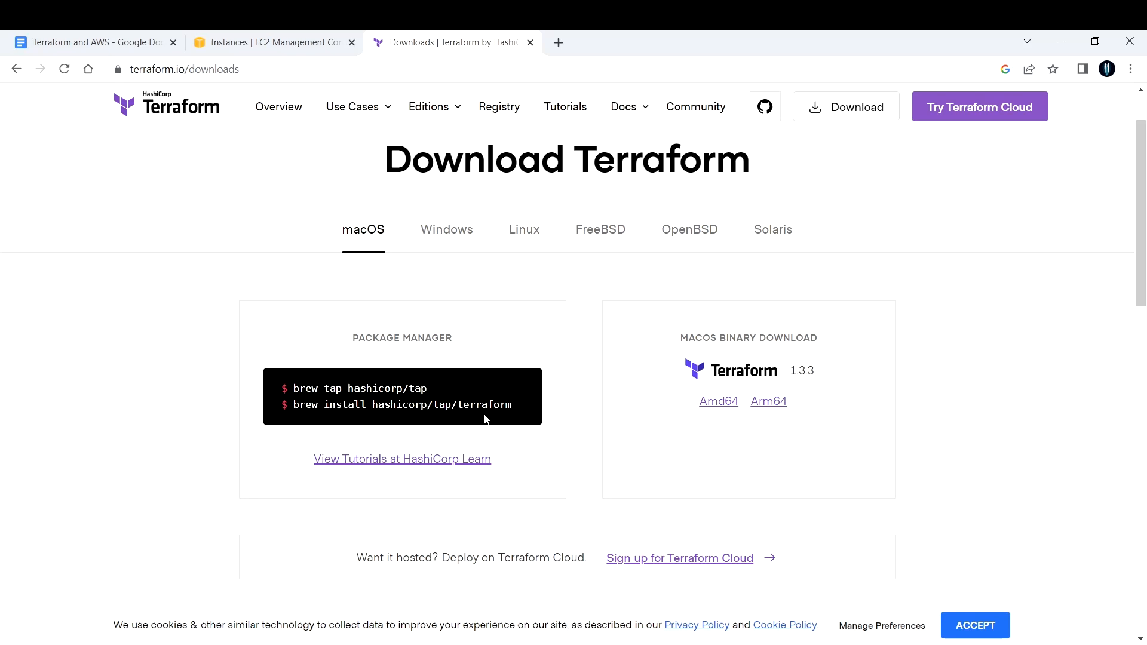
mouse_move(407, 401)
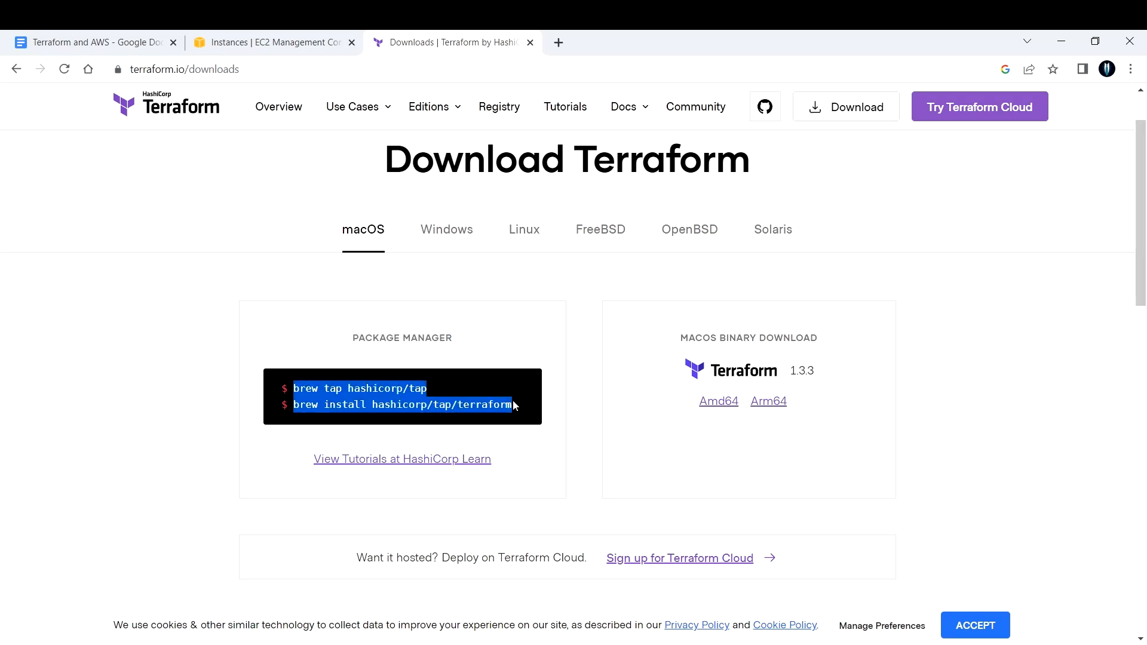
mouse_move(586, 373)
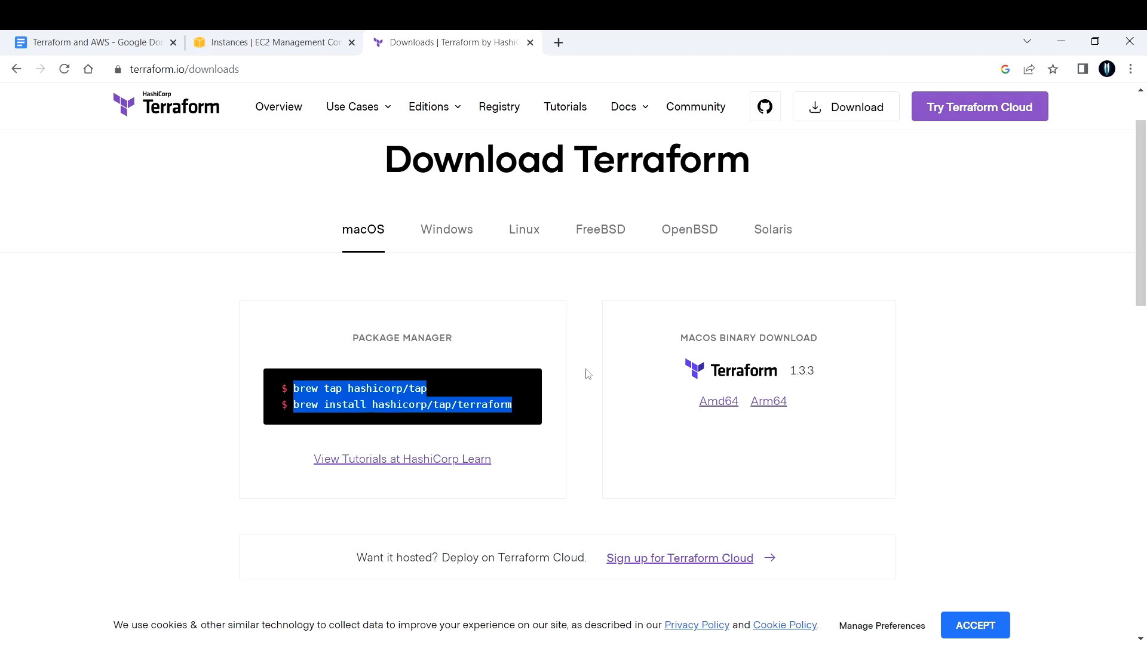